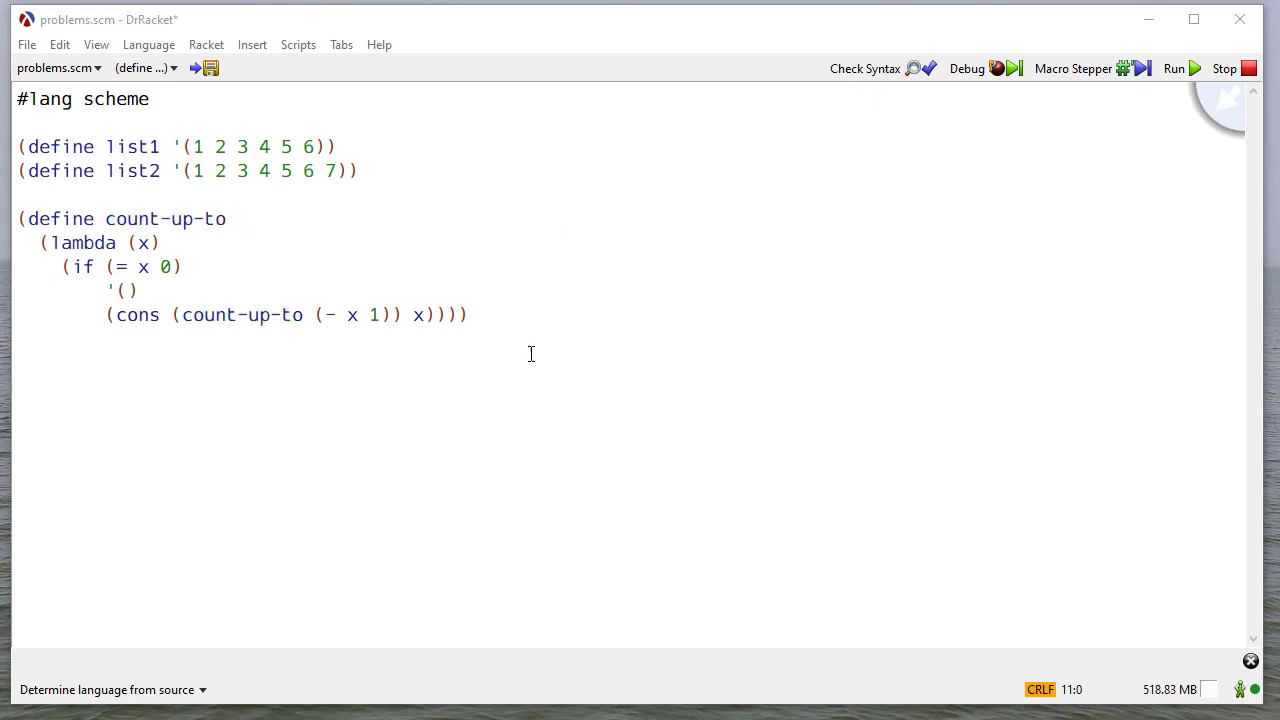
mouse_move(202, 252)
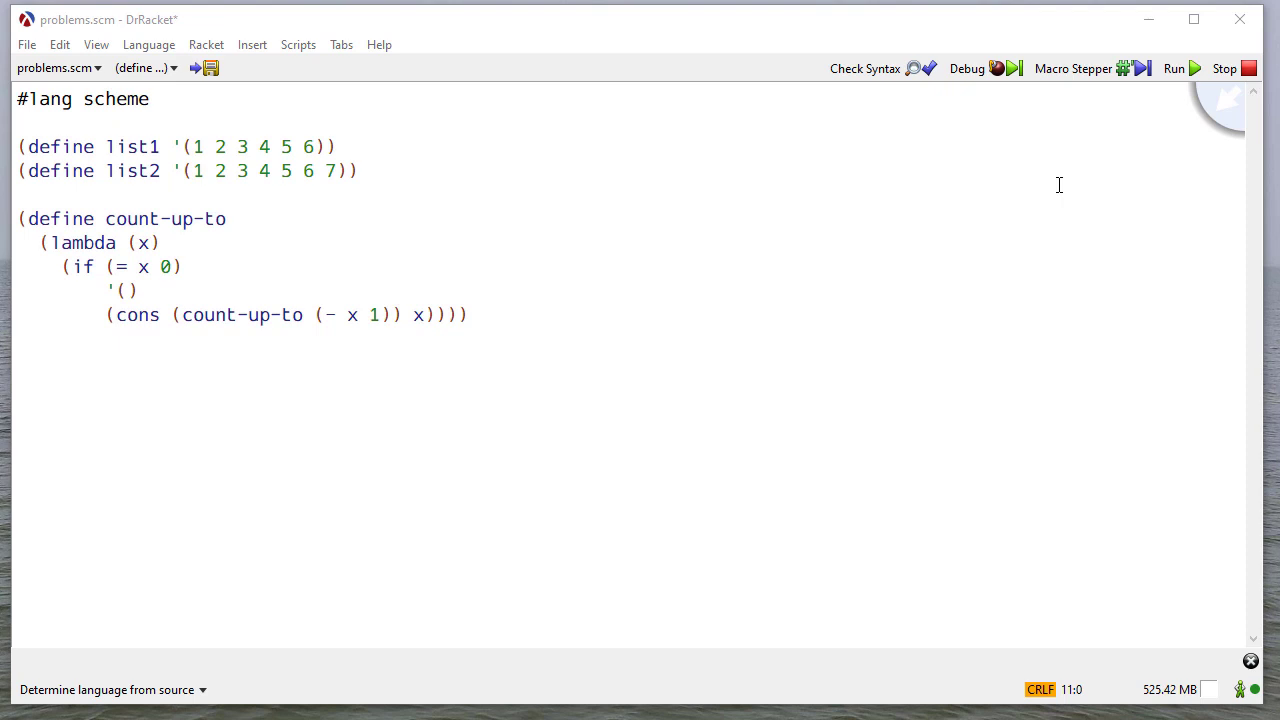
- Run the file after adding (count-up-to 5), exposing nested dotted pairs as output
click(1172, 68)
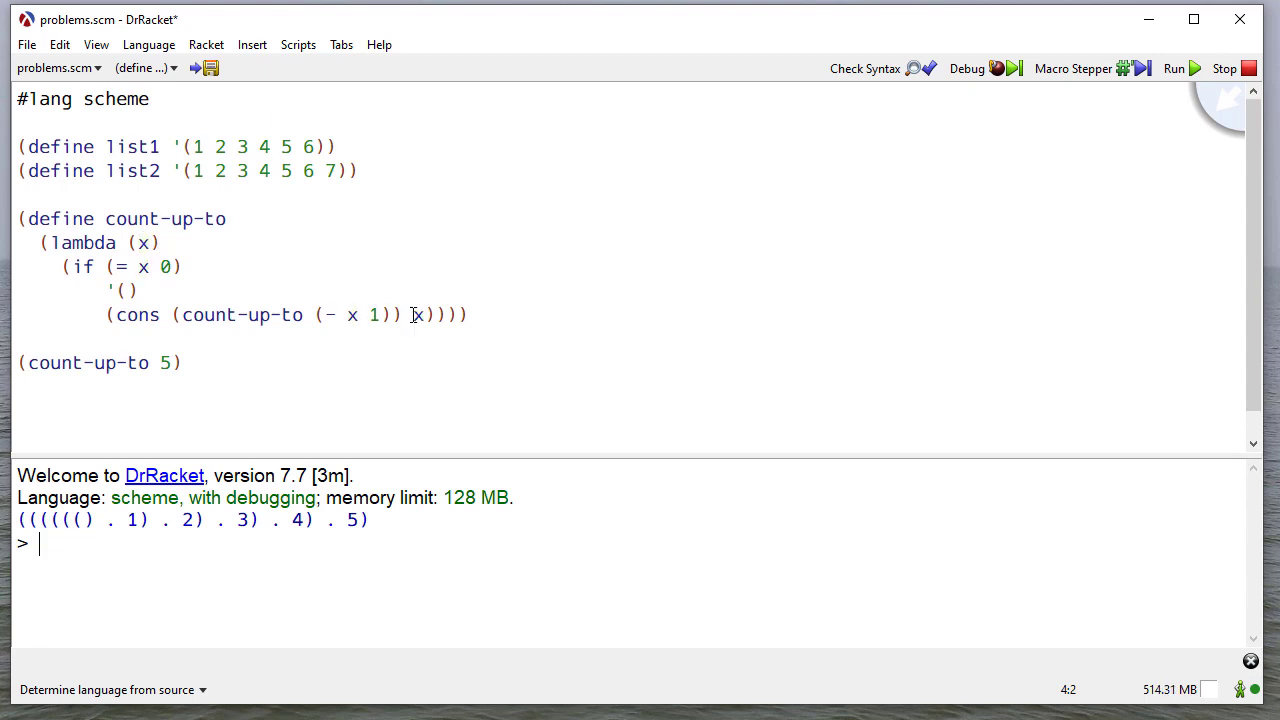
- Wrap x as (list x), use append instead of cons, and rerun to get (1 2 3 4 5)
double_click(414, 314)
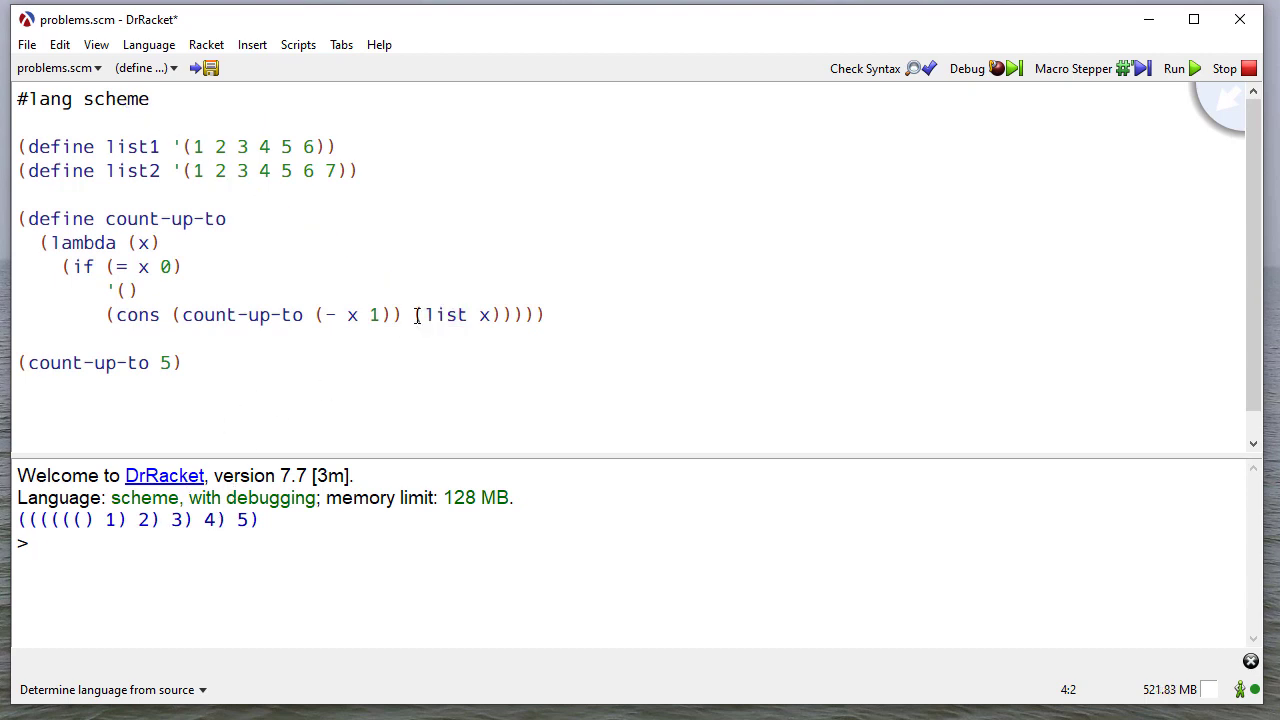
double_click(442, 316)
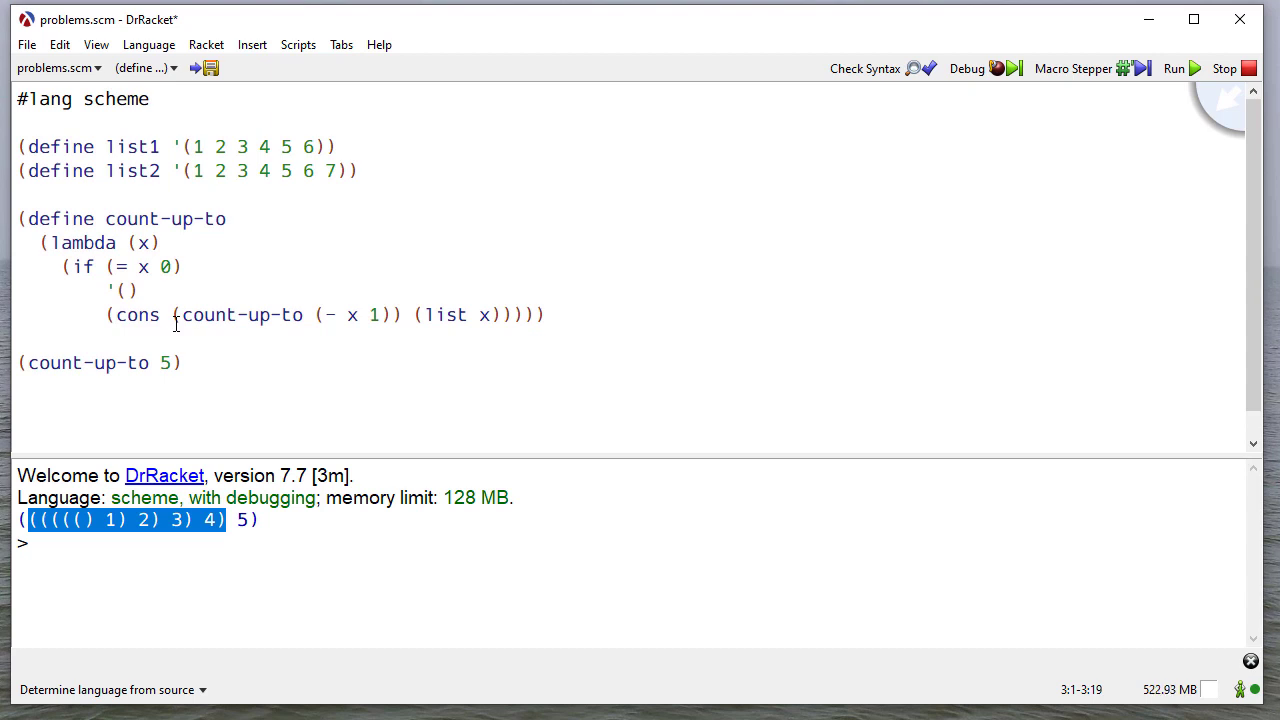
mouse_move(136, 316)
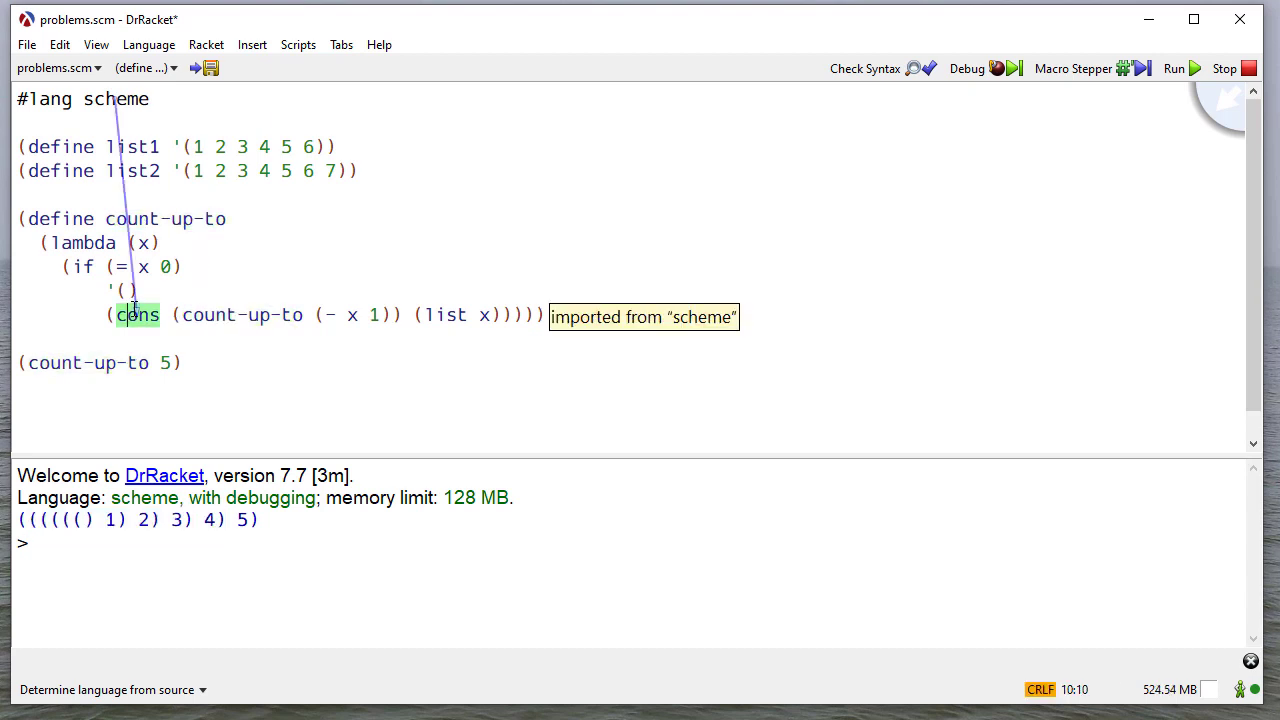
text(append)
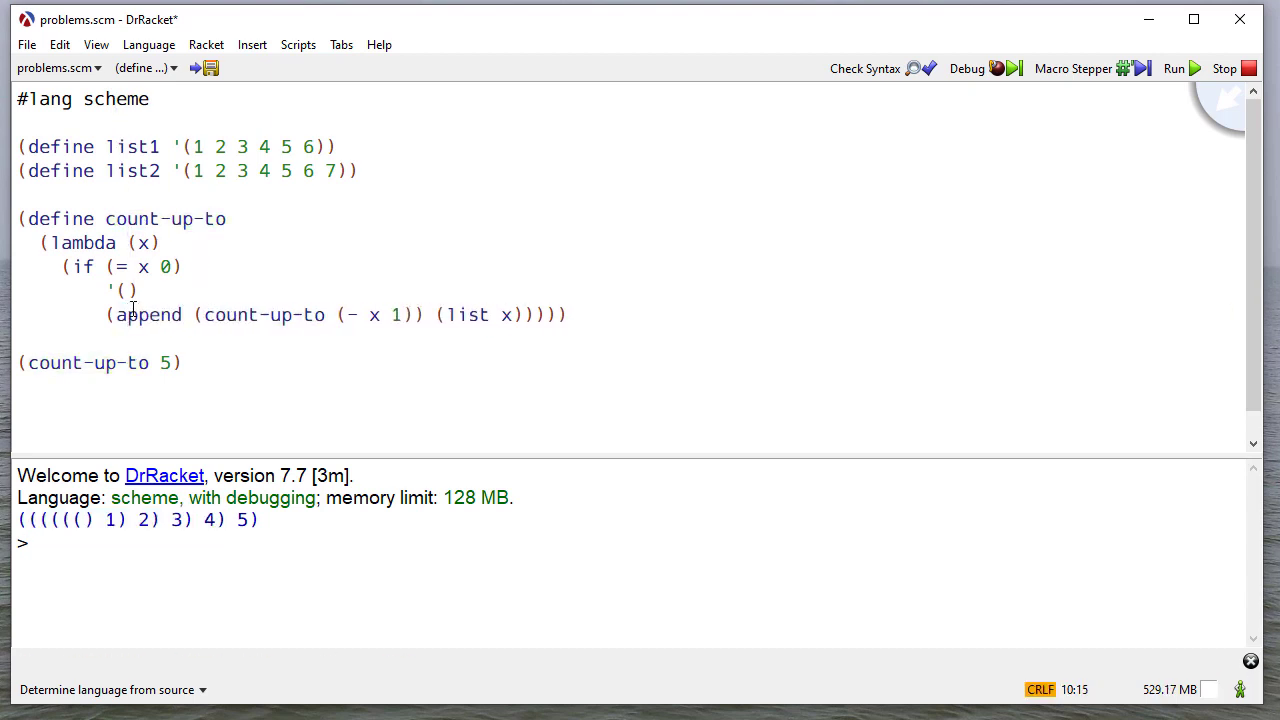
click(1174, 68)
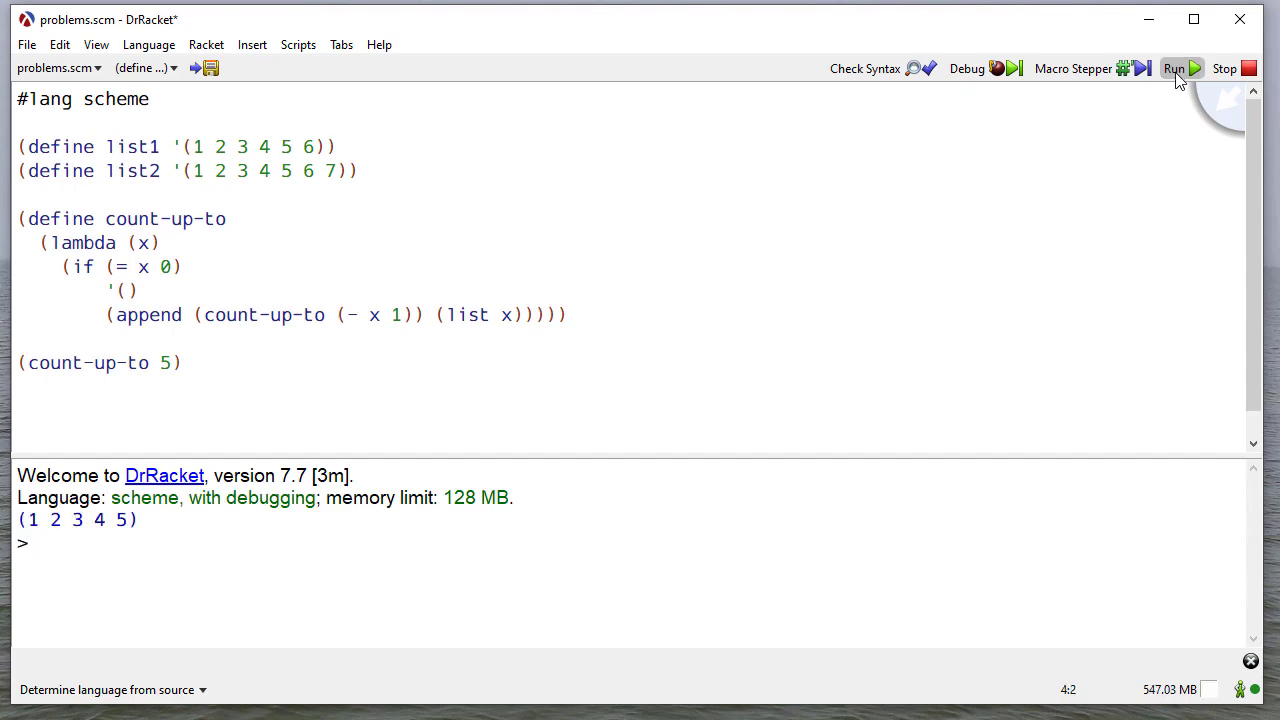
click(1174, 68)
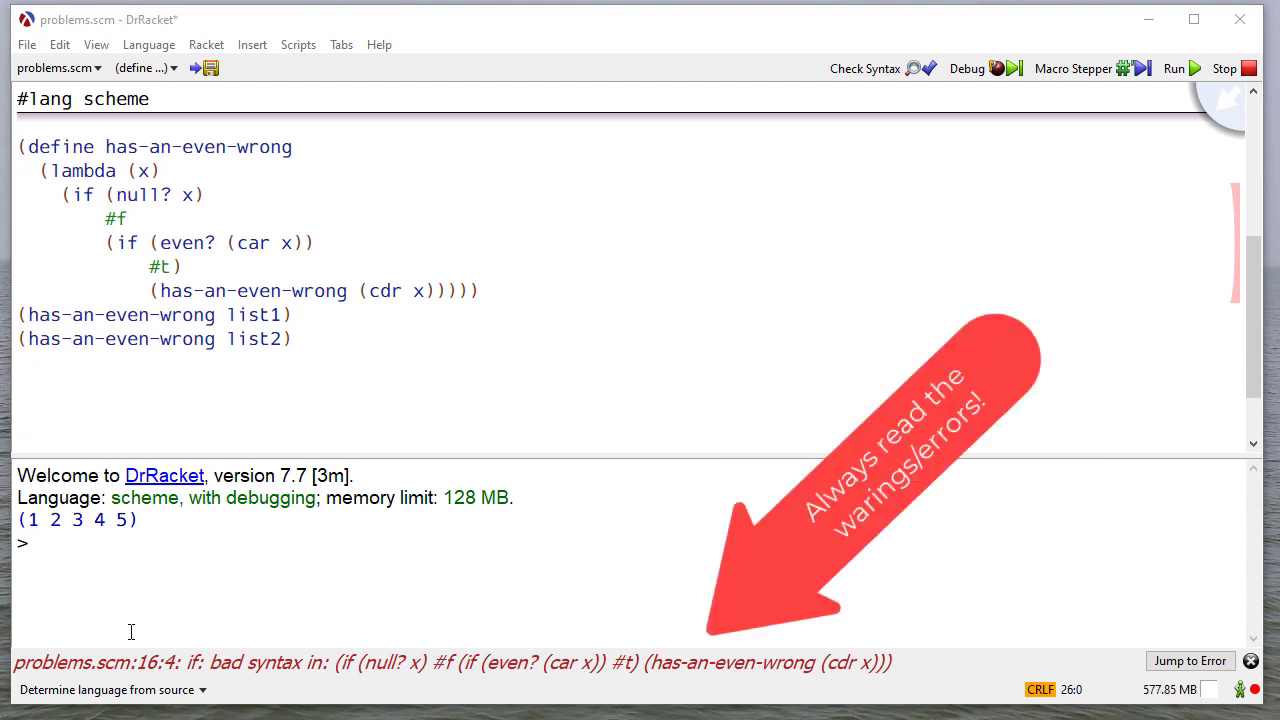
mouse_move(370, 684)
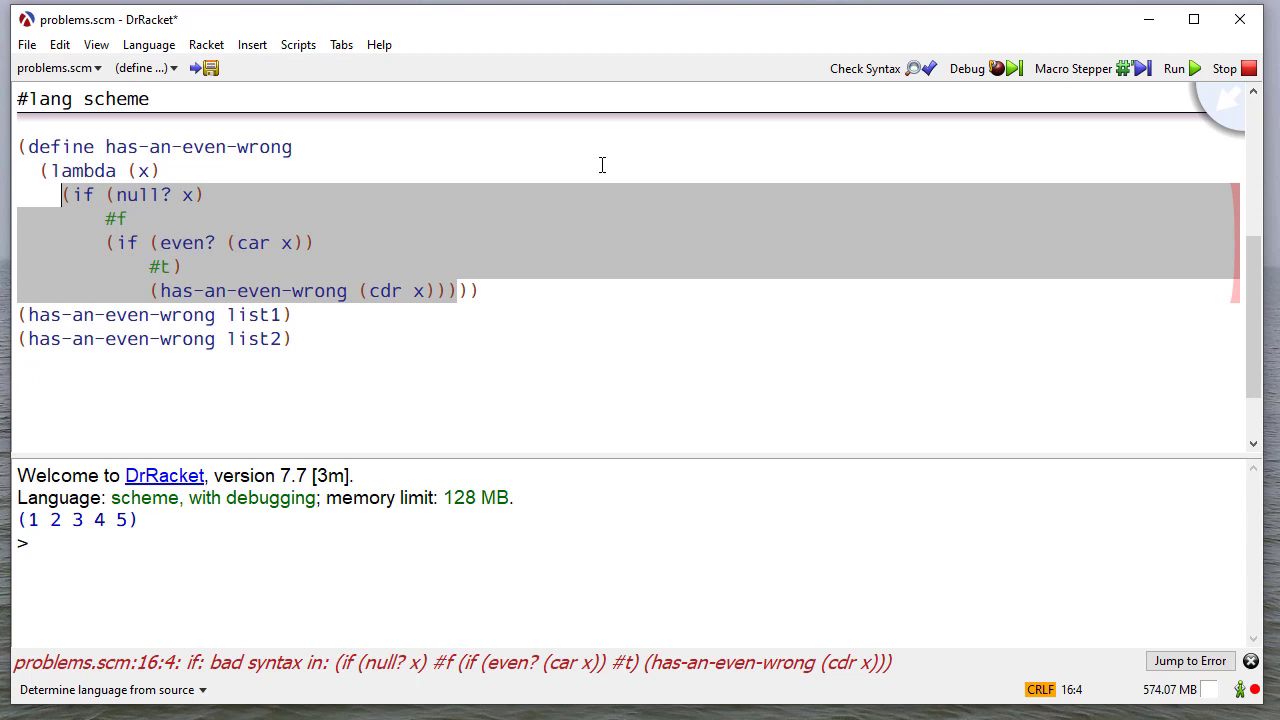
mouse_move(546, 164)
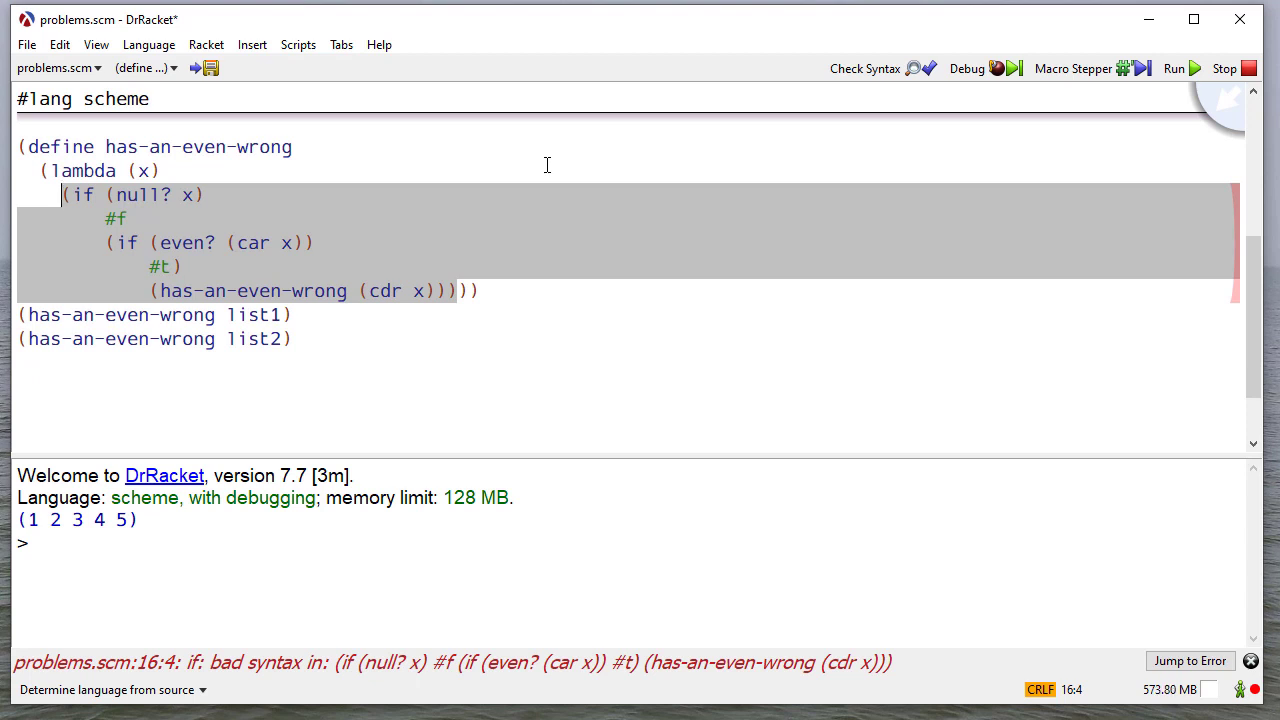
mouse_move(284, 242)
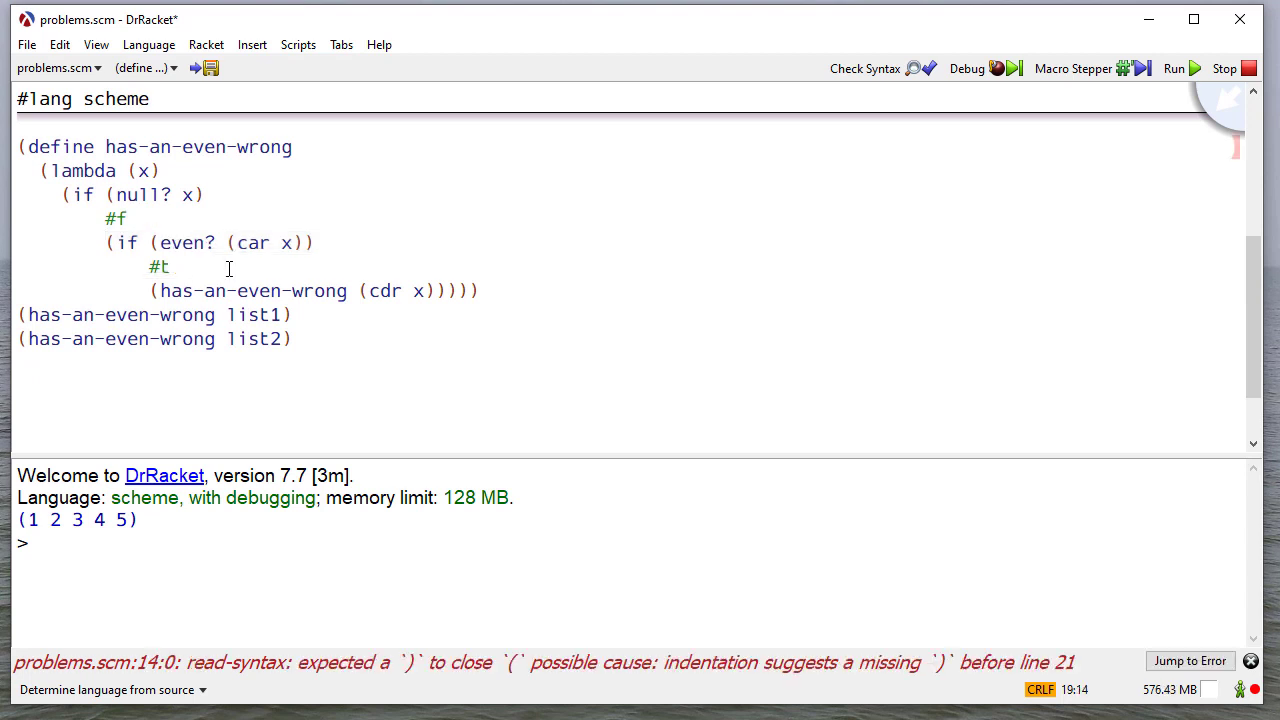
mouse_move(566, 288)
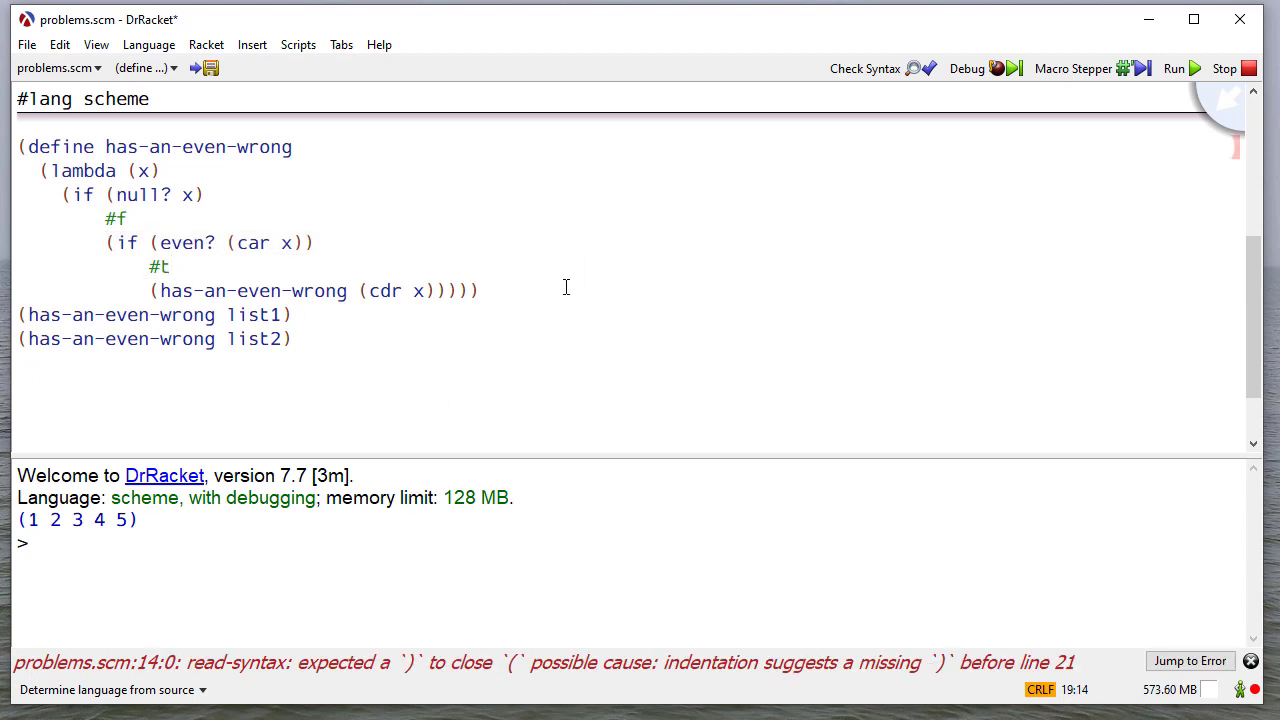
- Close the has-an-even-wrong define, run to get #t twice, then put ) back after #t
drag(40, 170, 478, 290)
text())
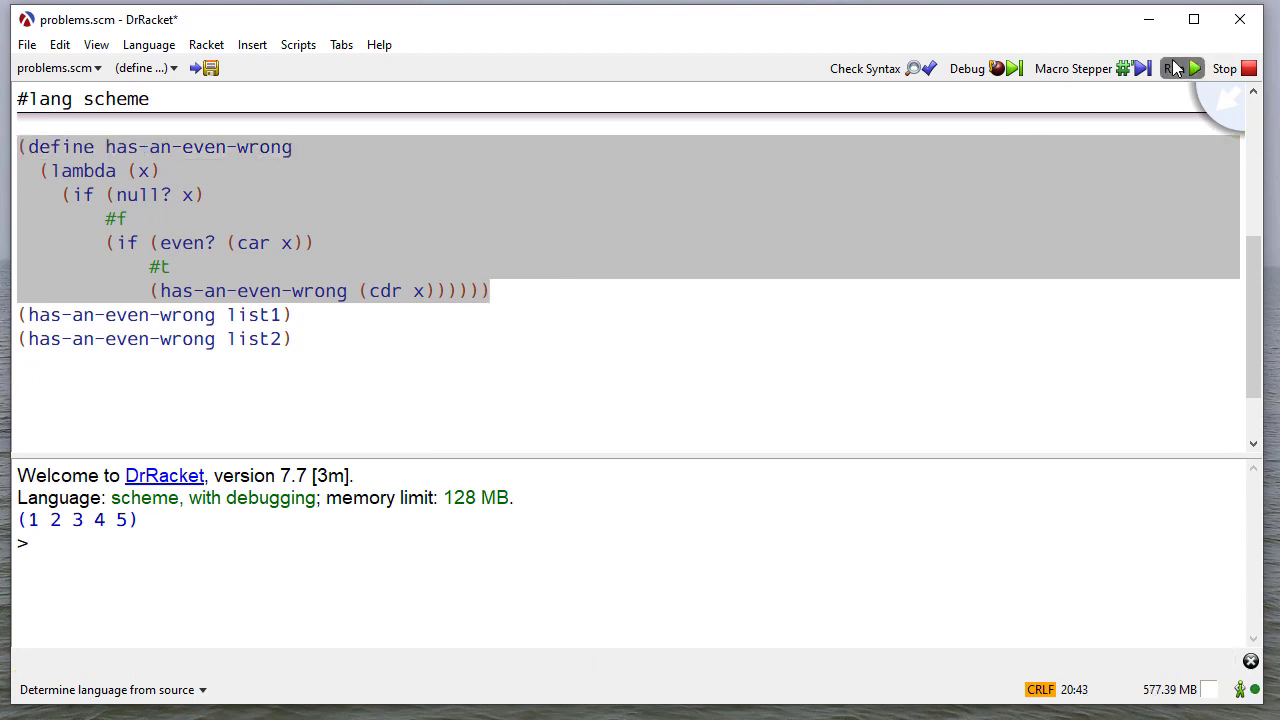
click(1172, 68)
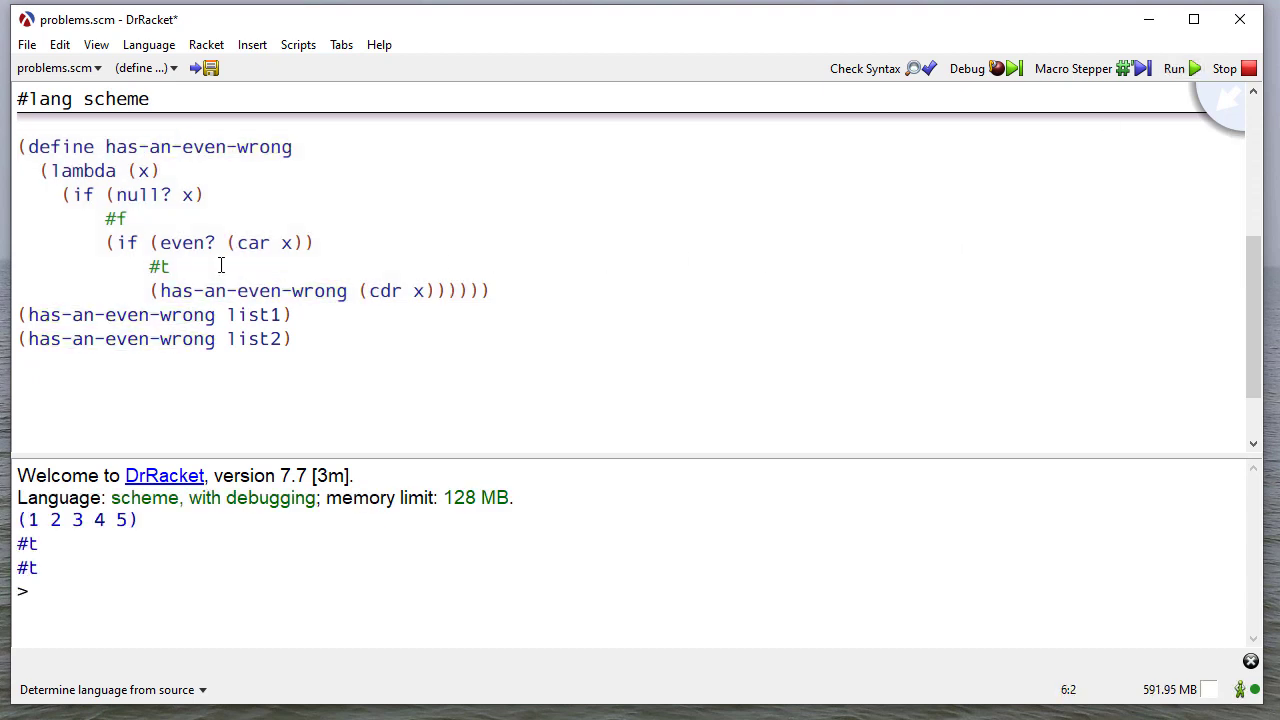
text())
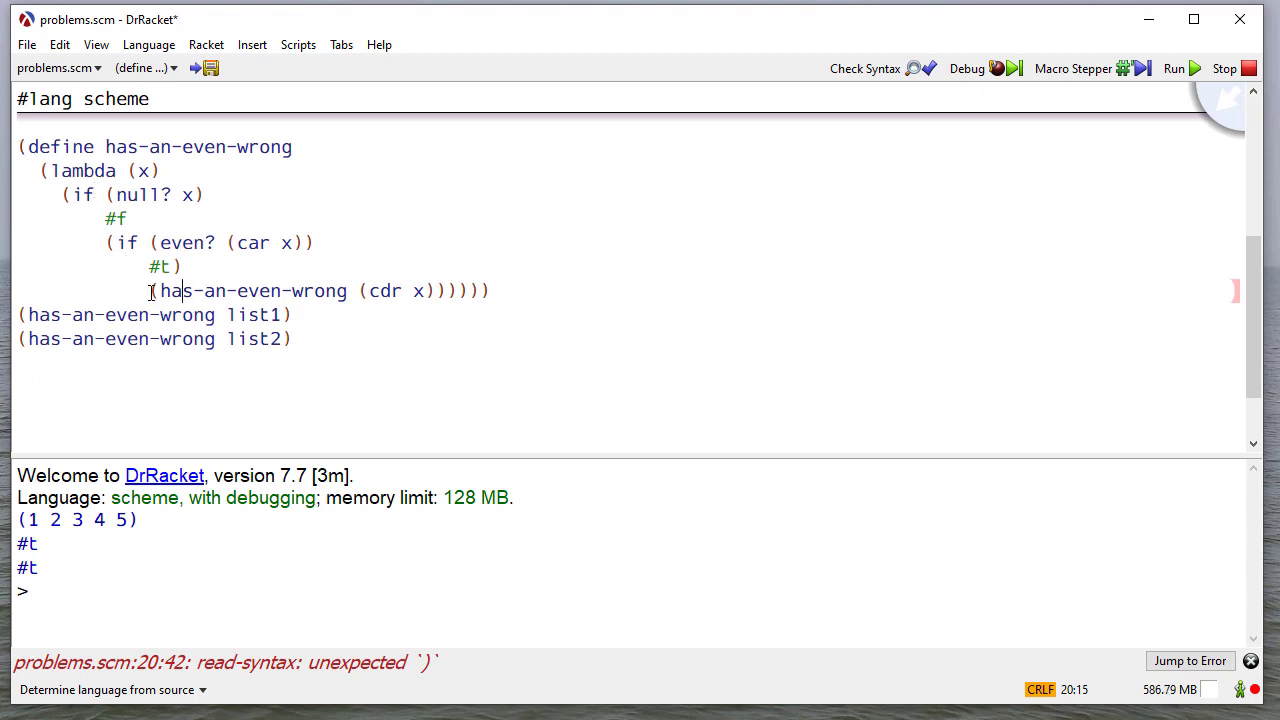
drag(172, 266, 148, 290)
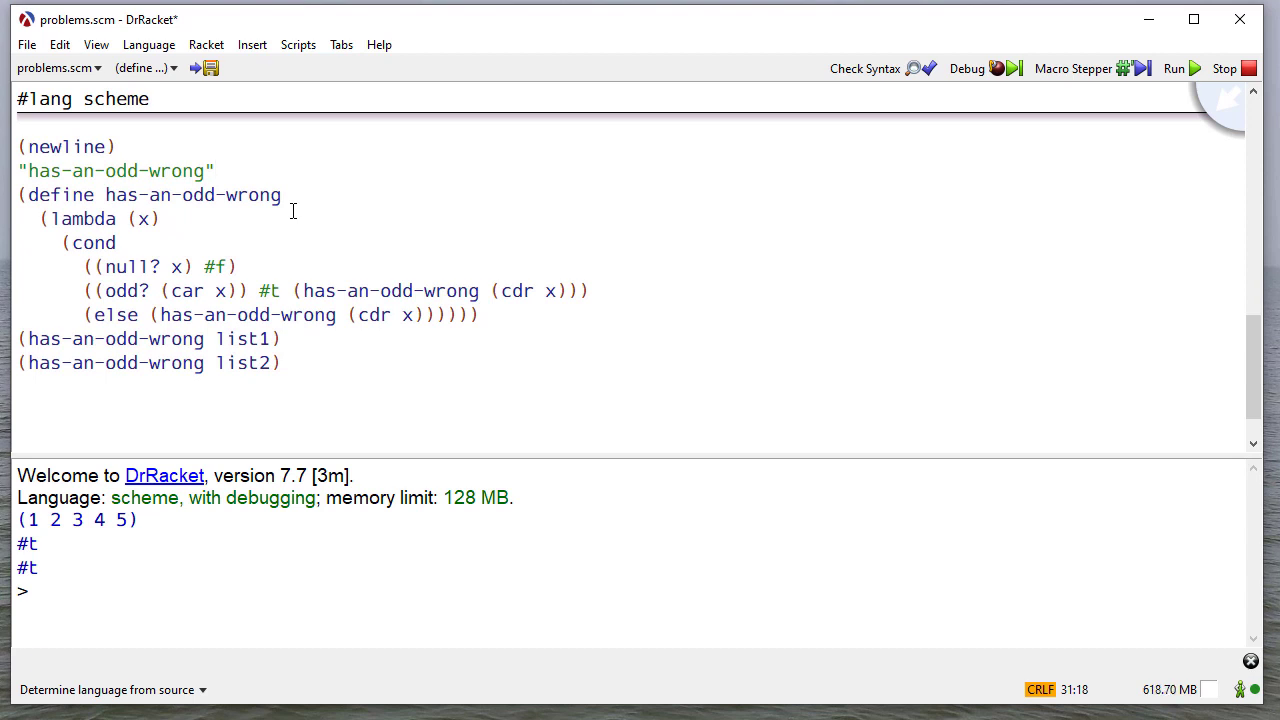
mouse_move(128, 240)
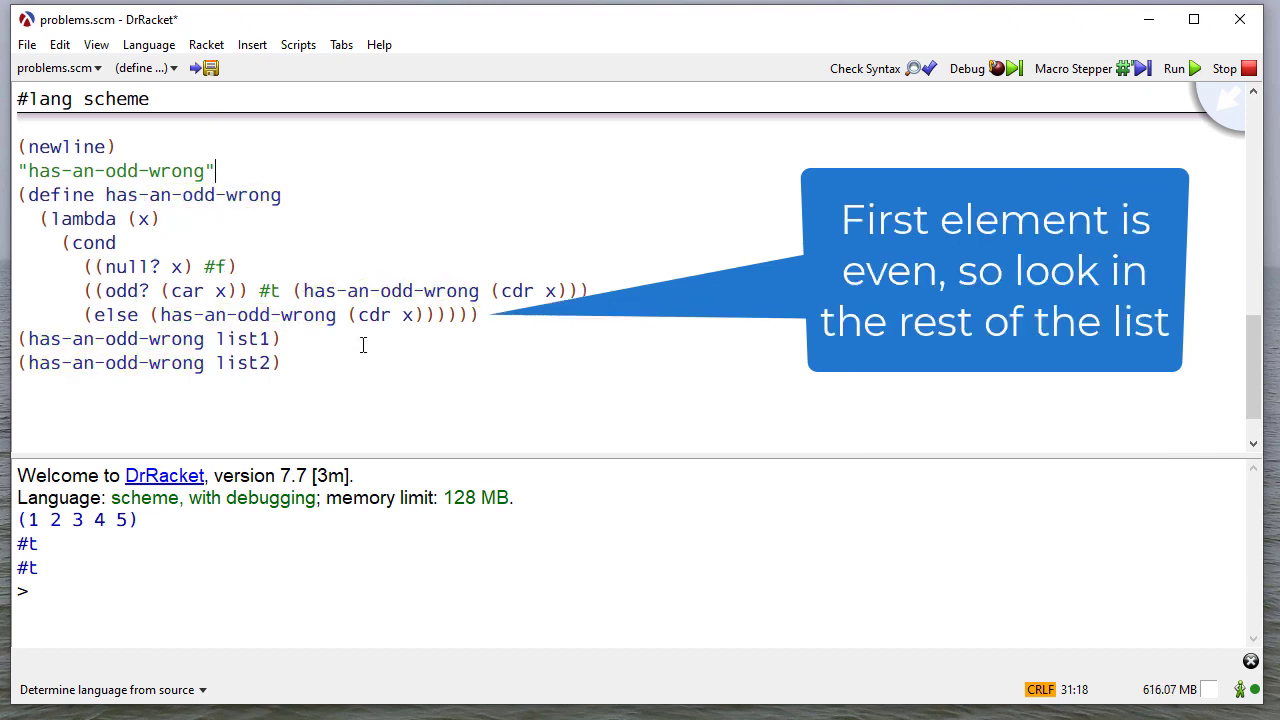
mouse_move(372, 316)
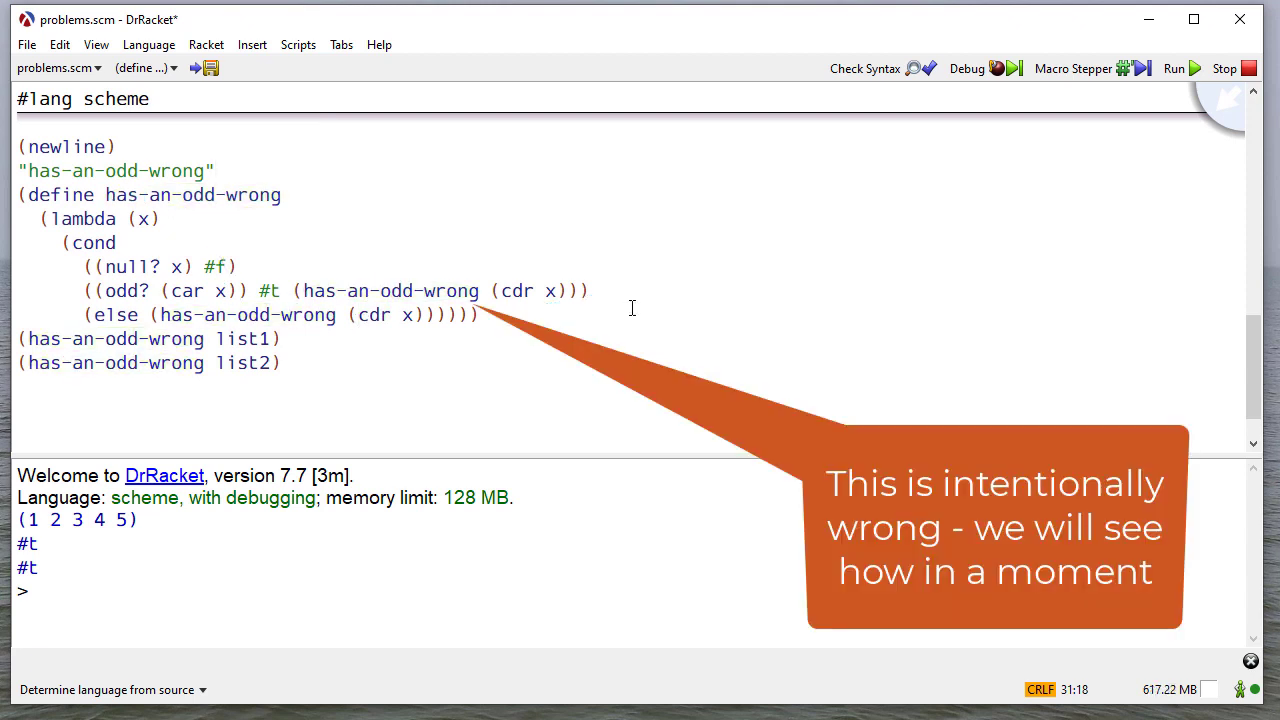
- Run the file now containing the labelled cond-based has-an-odd-wrong and its two calls
click(1174, 68)
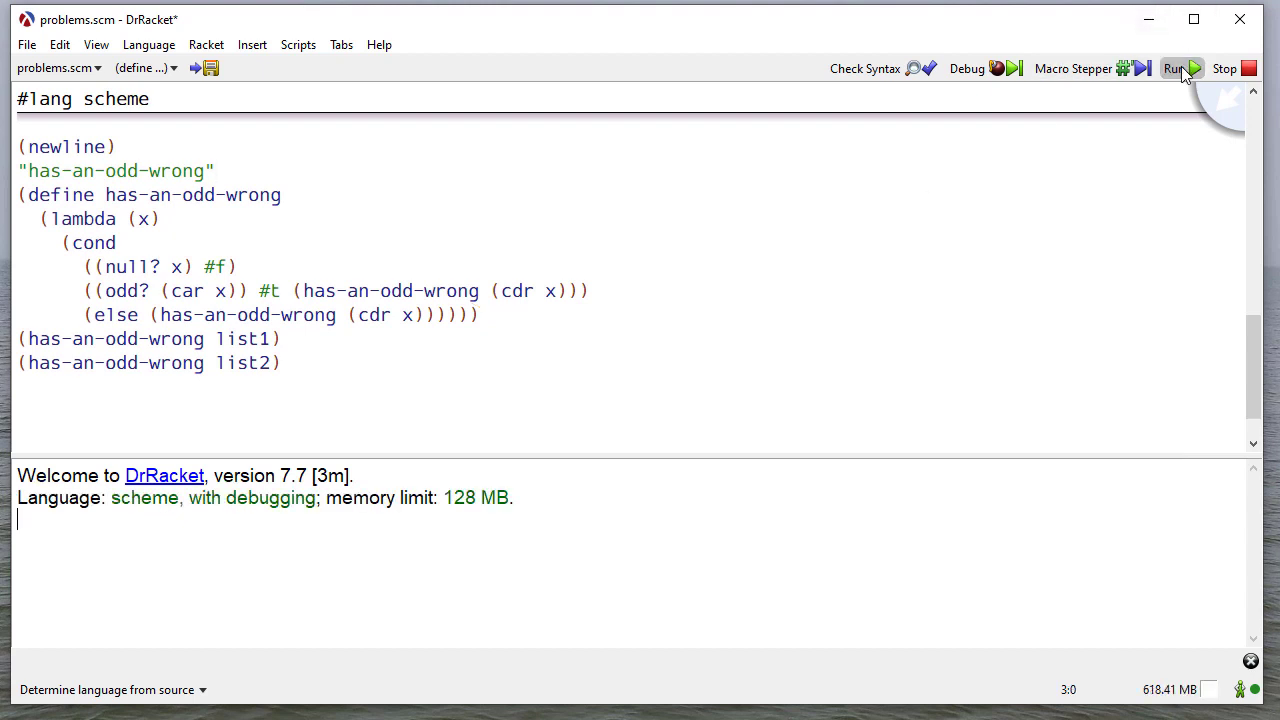
- Evaluate list1 and list2 at the REPL after has-an-odd-wrong prints #f for both
click(1172, 68)
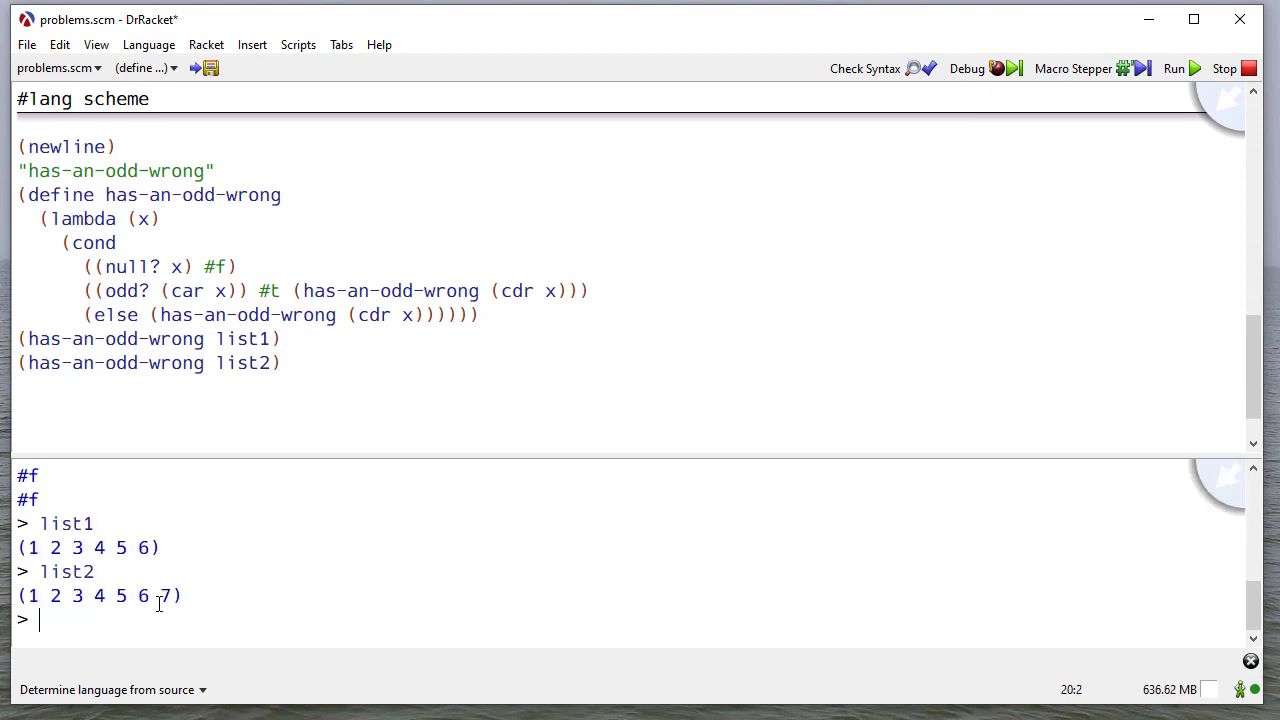
mouse_move(386, 608)
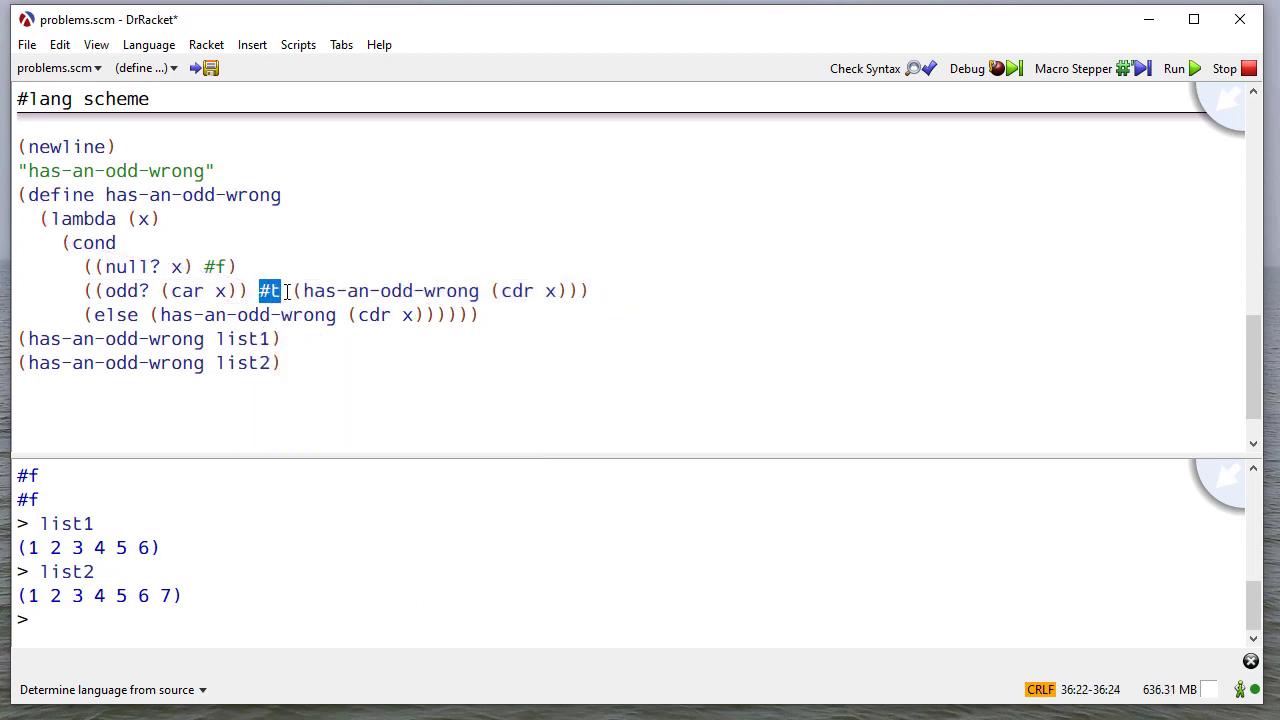
- Try extra values like 100, #f #f and (+ 3 4 89) in the odd? clause, then select them for removal leaving #t
text(100)
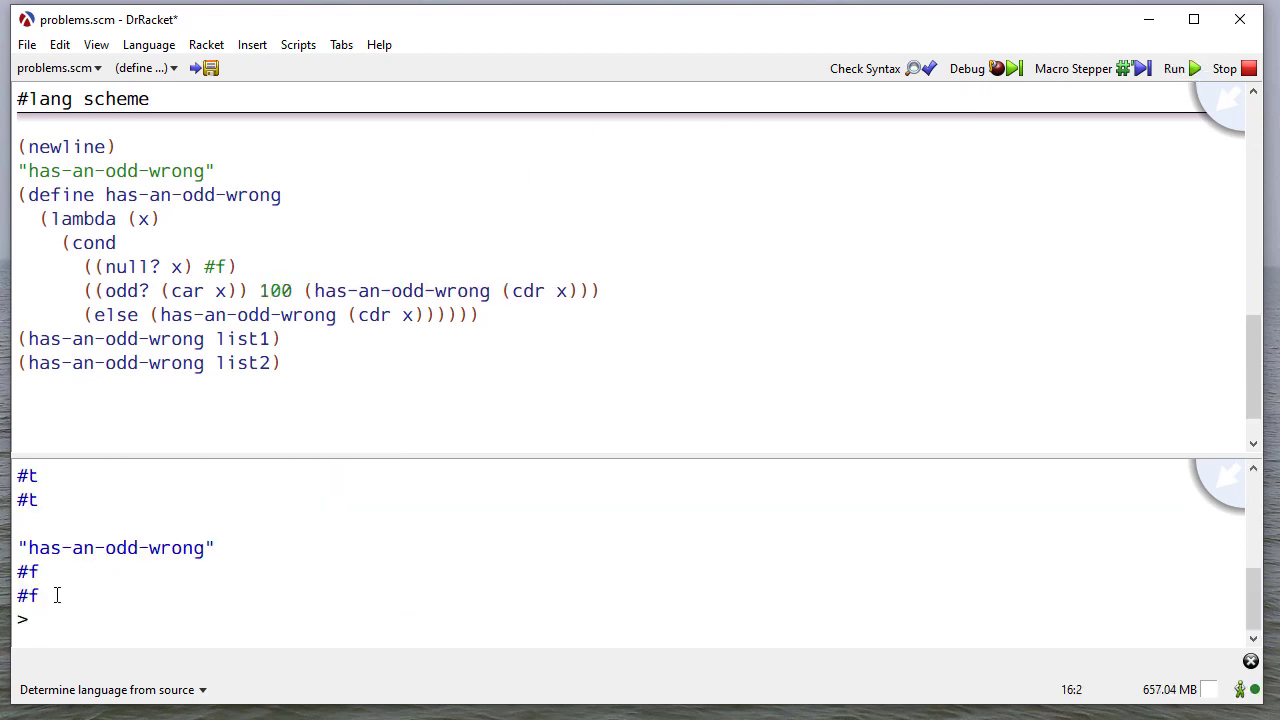
double_click(276, 290)
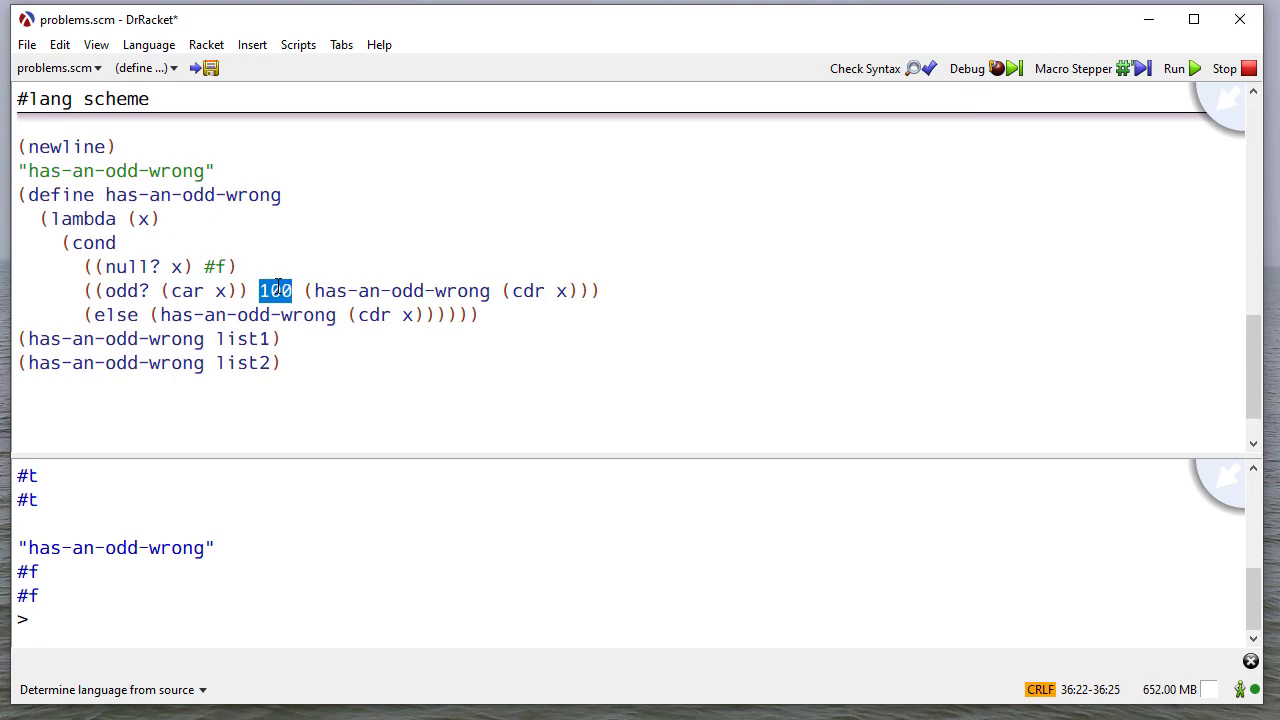
text(#t))
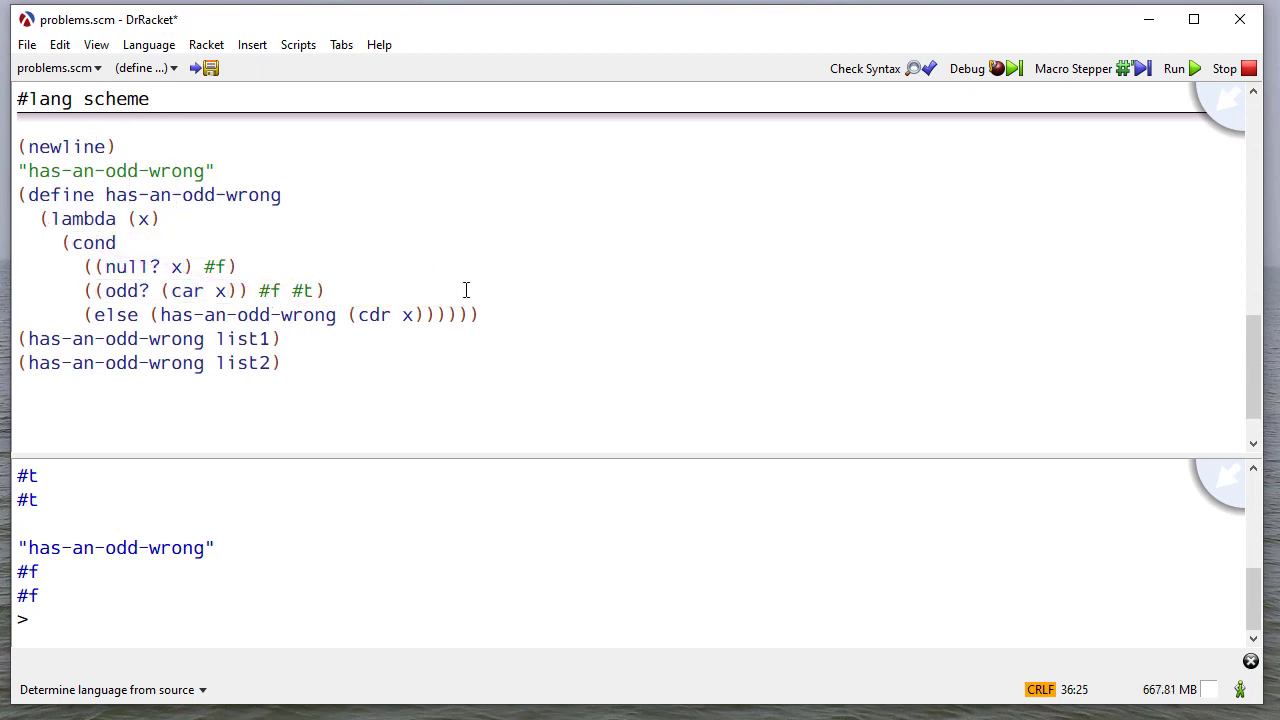
text(#f #f #f #)
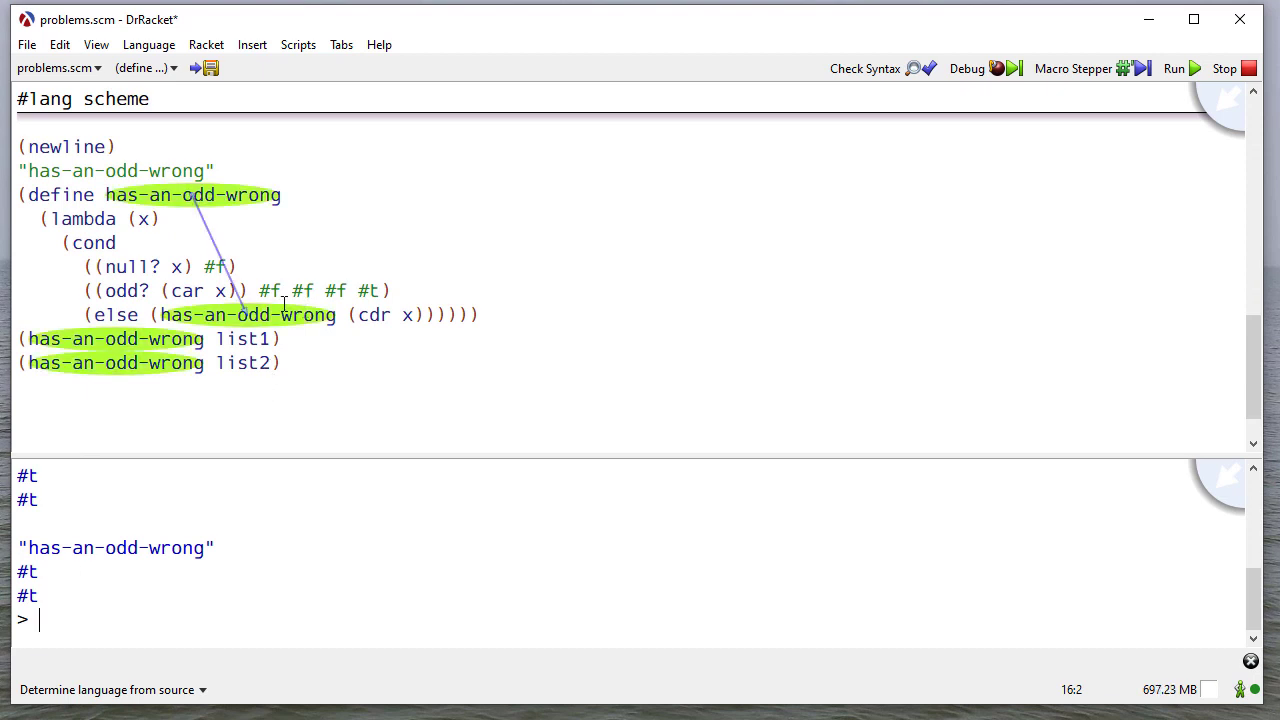
double_click(336, 290)
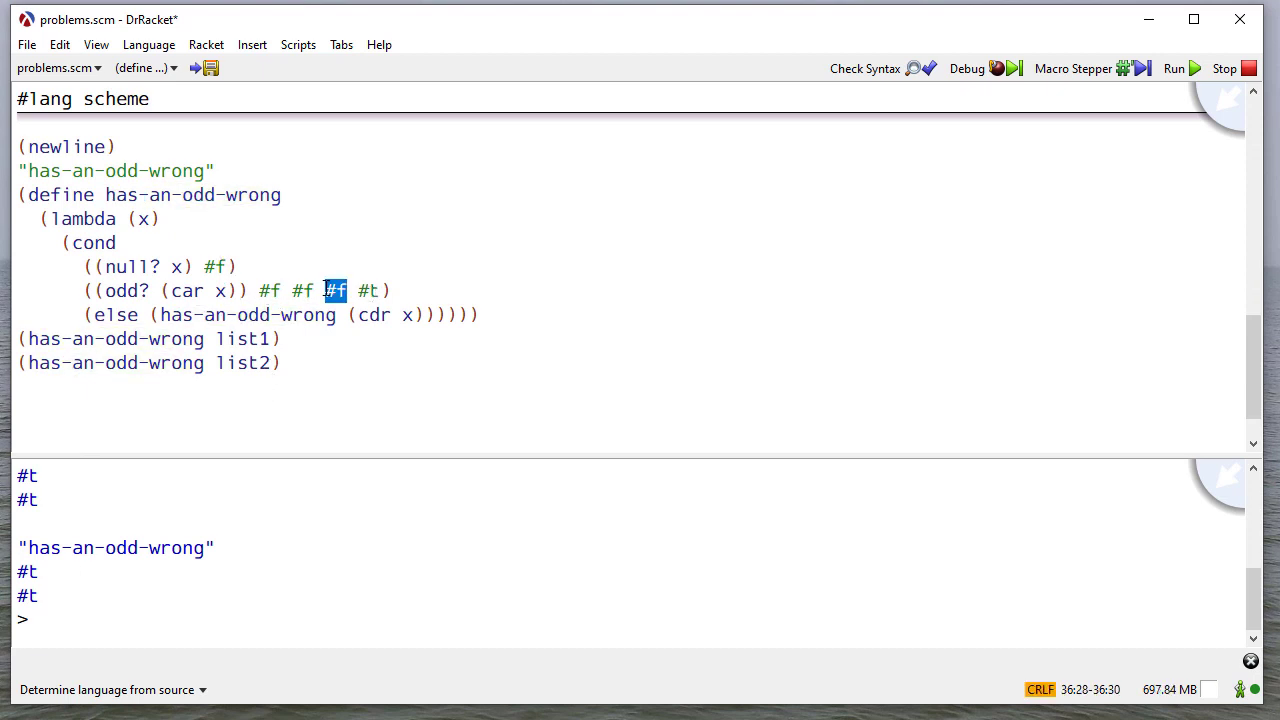
text((+ 3)
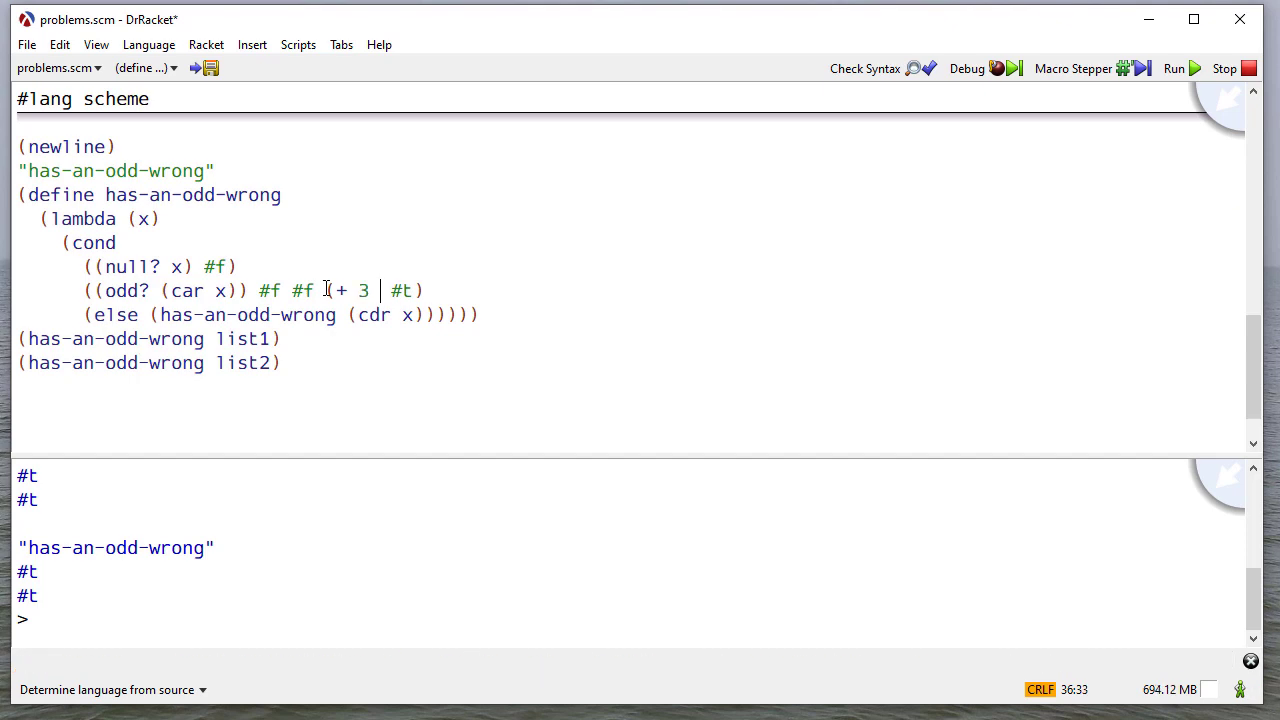
text(4 89) (h)
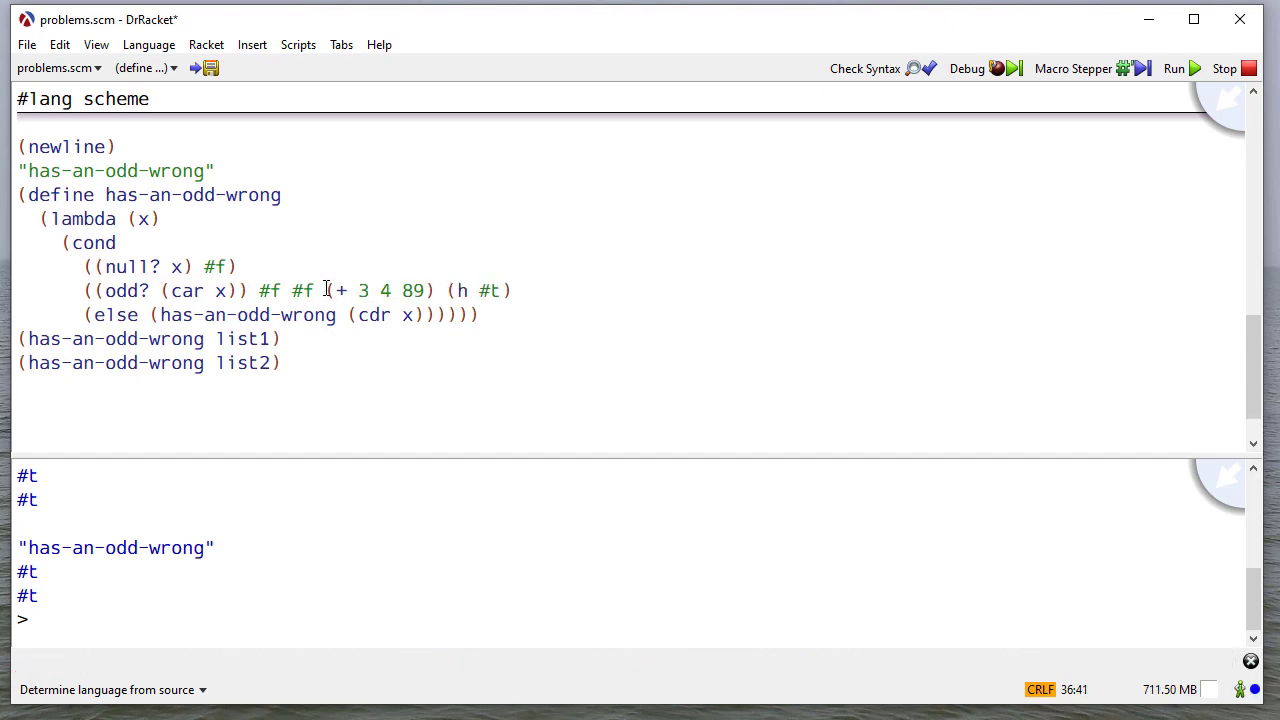
text(has-an-even-wrong x)
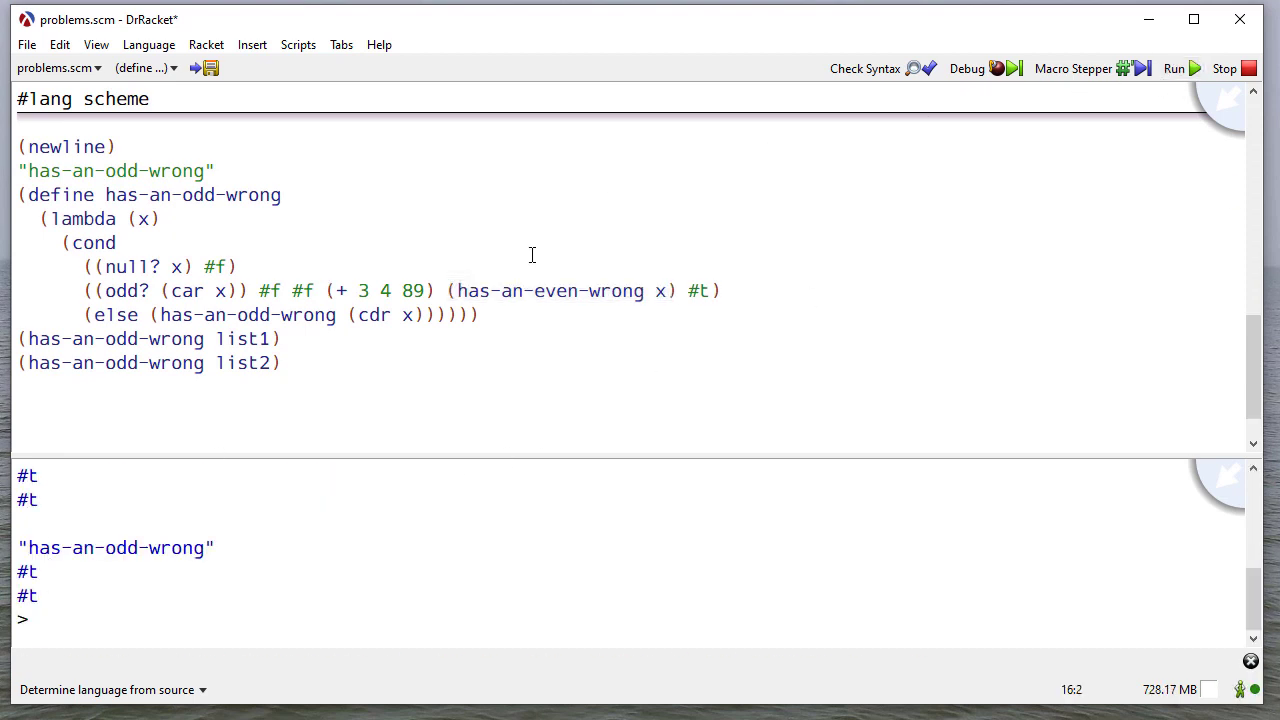
drag(256, 292, 676, 292)
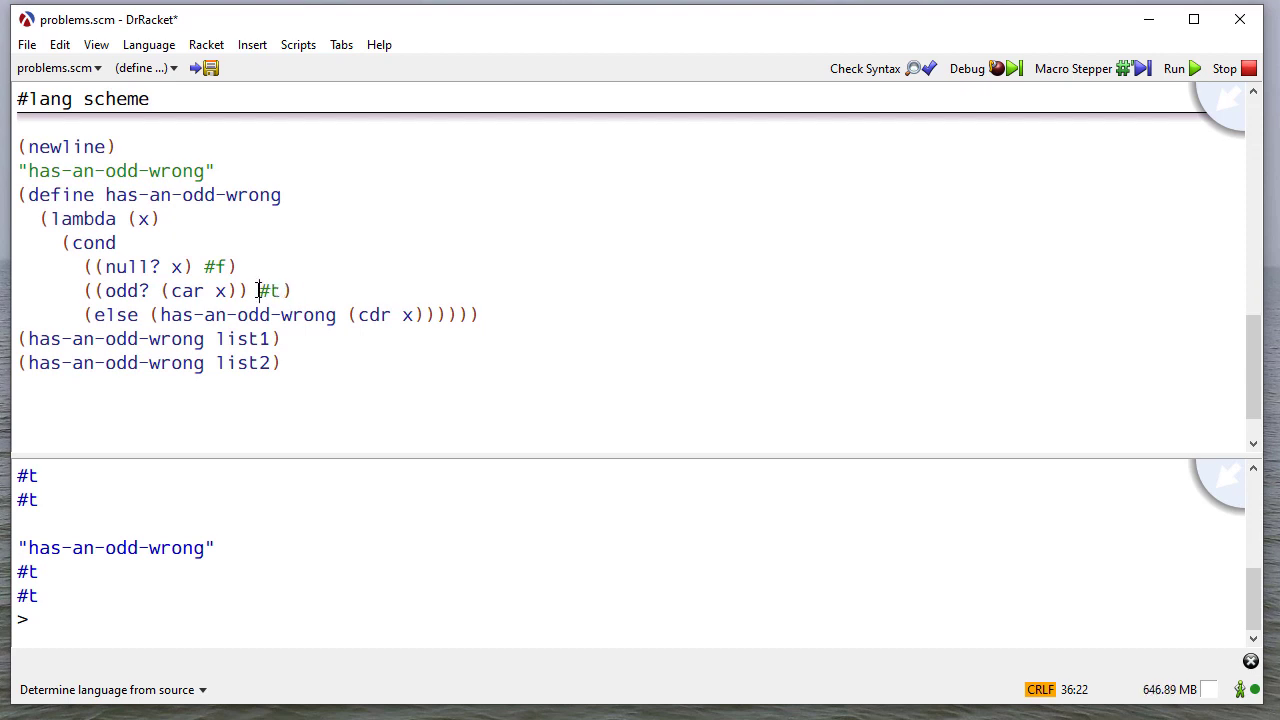
double_click(268, 290)
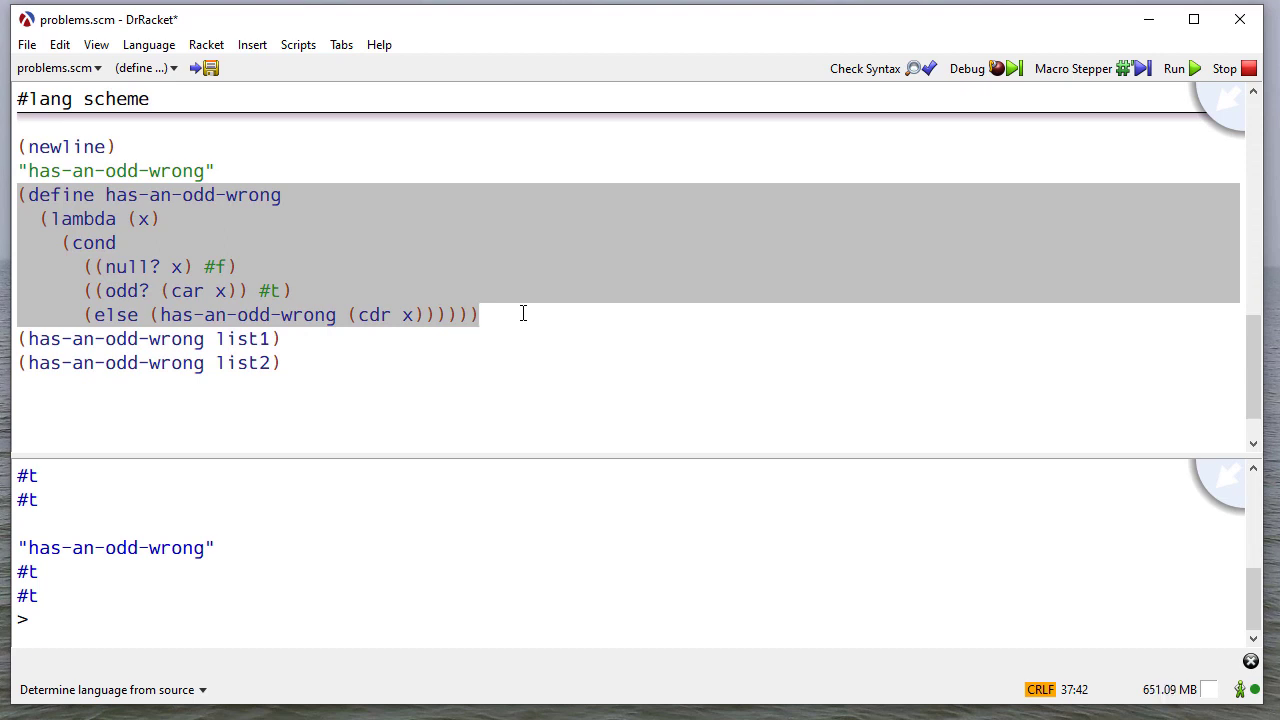
click(234, 290)
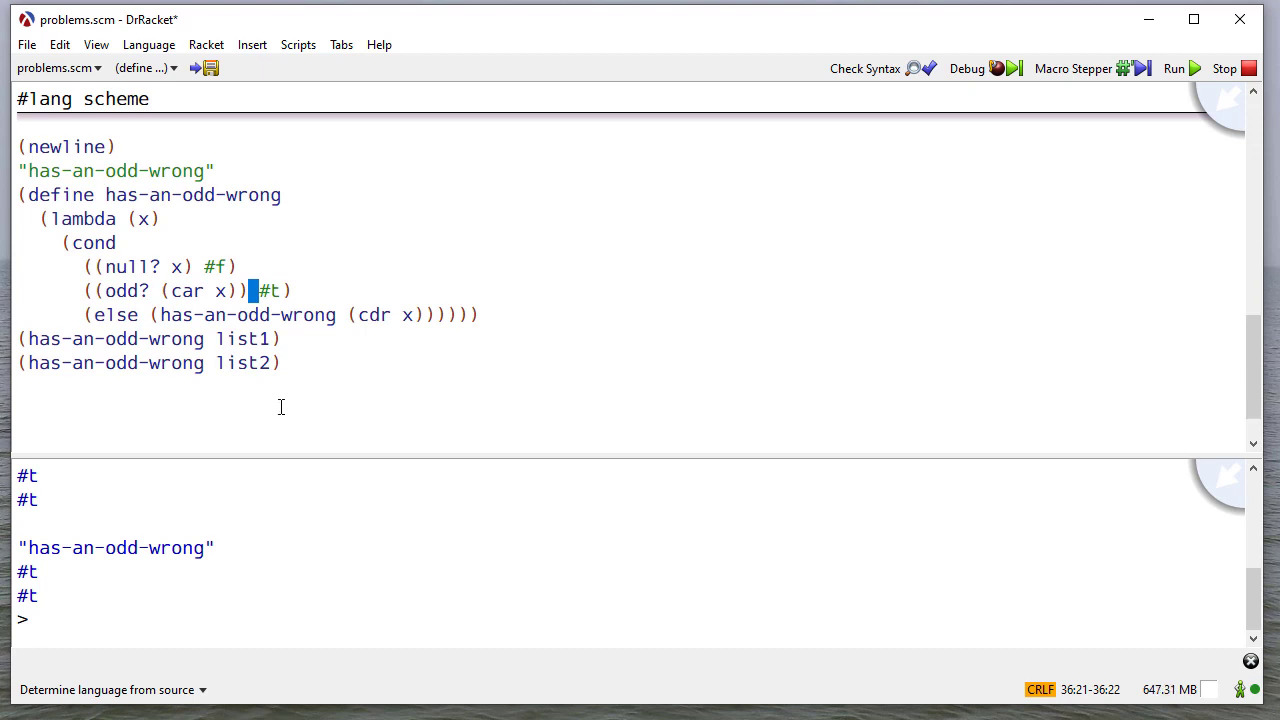
mouse_move(360, 388)
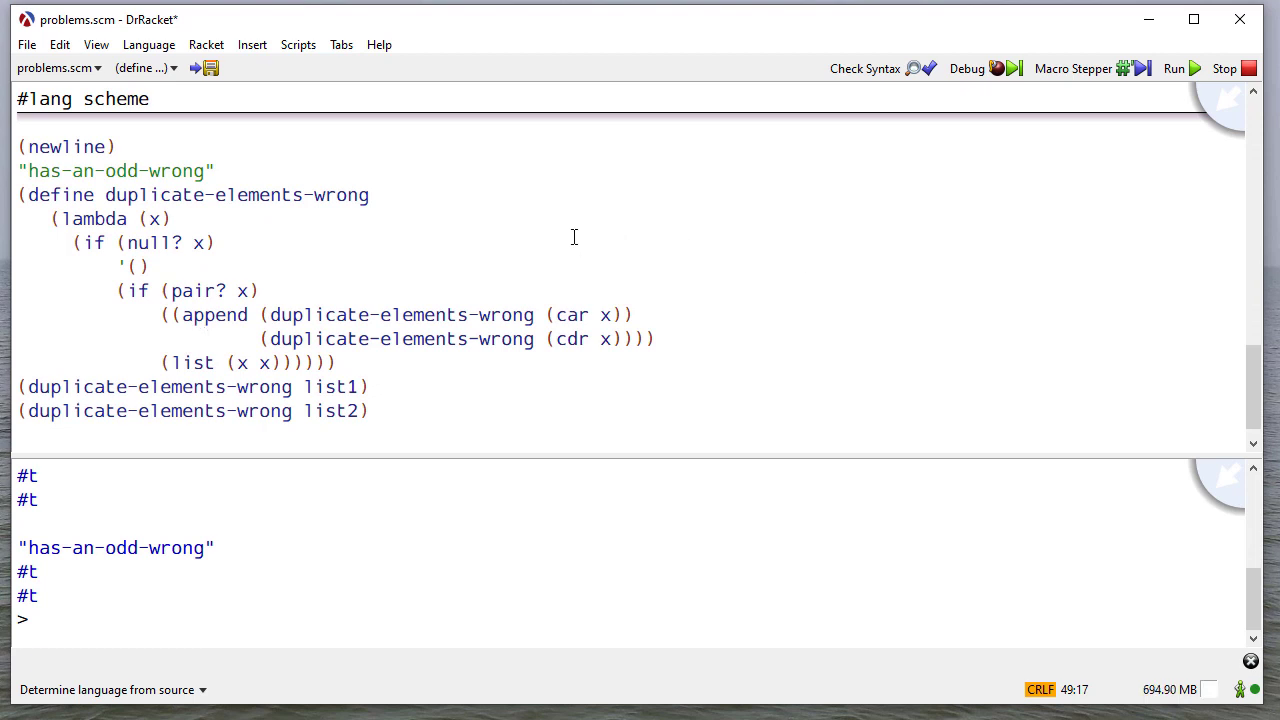
mouse_move(812, 218)
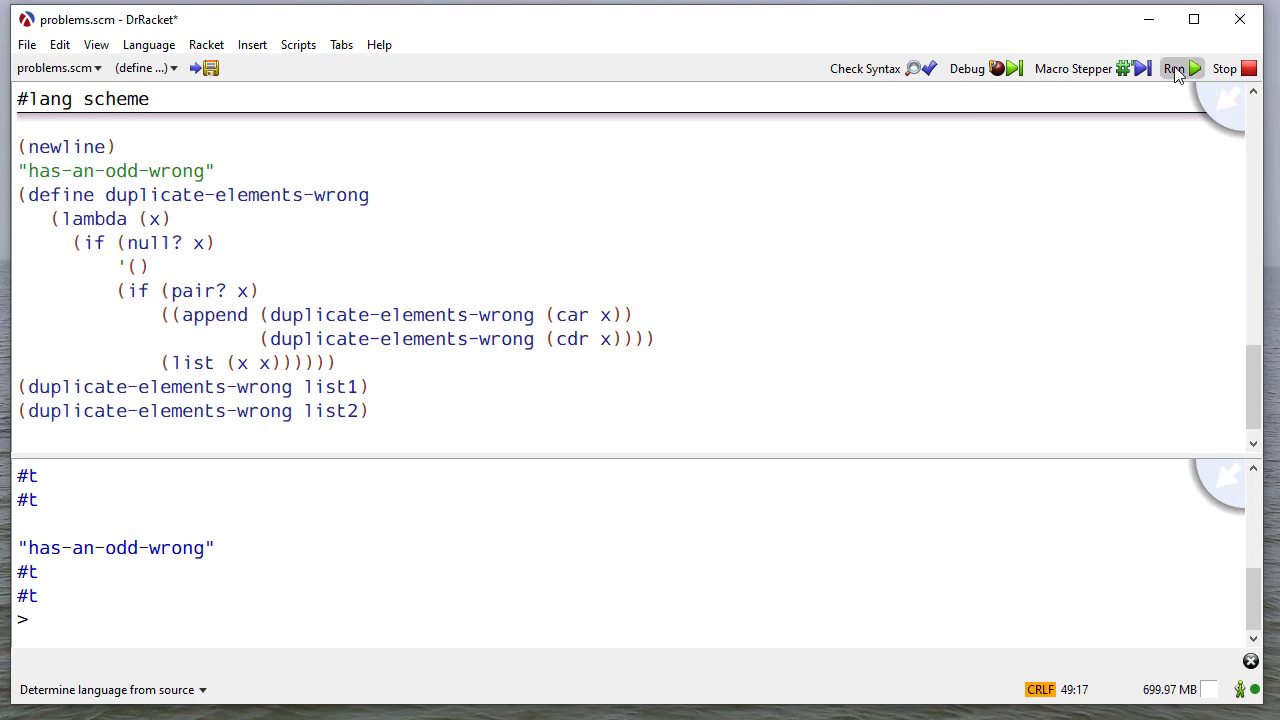
- Run duplicate-elements-wrong and hit the 'application: not a procedure' error from the doubled parenthesis
click(1172, 68)
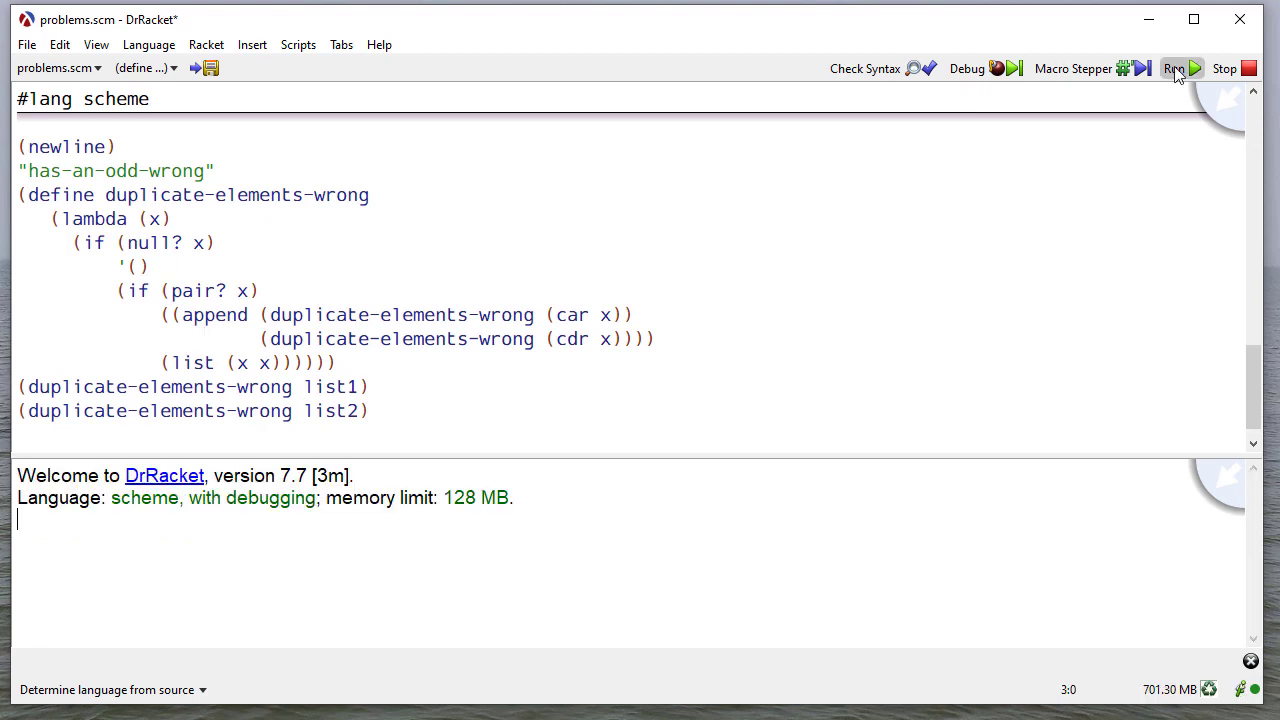
click(1174, 68)
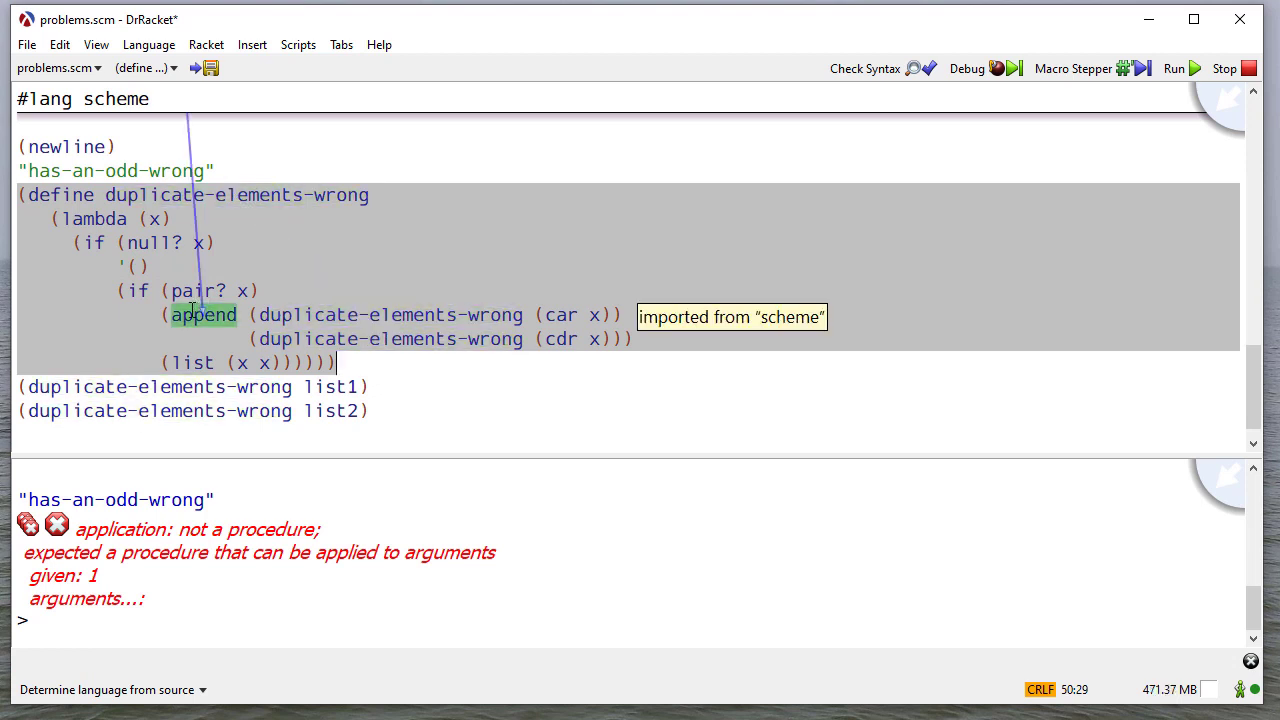
mouse_move(1270, 30)
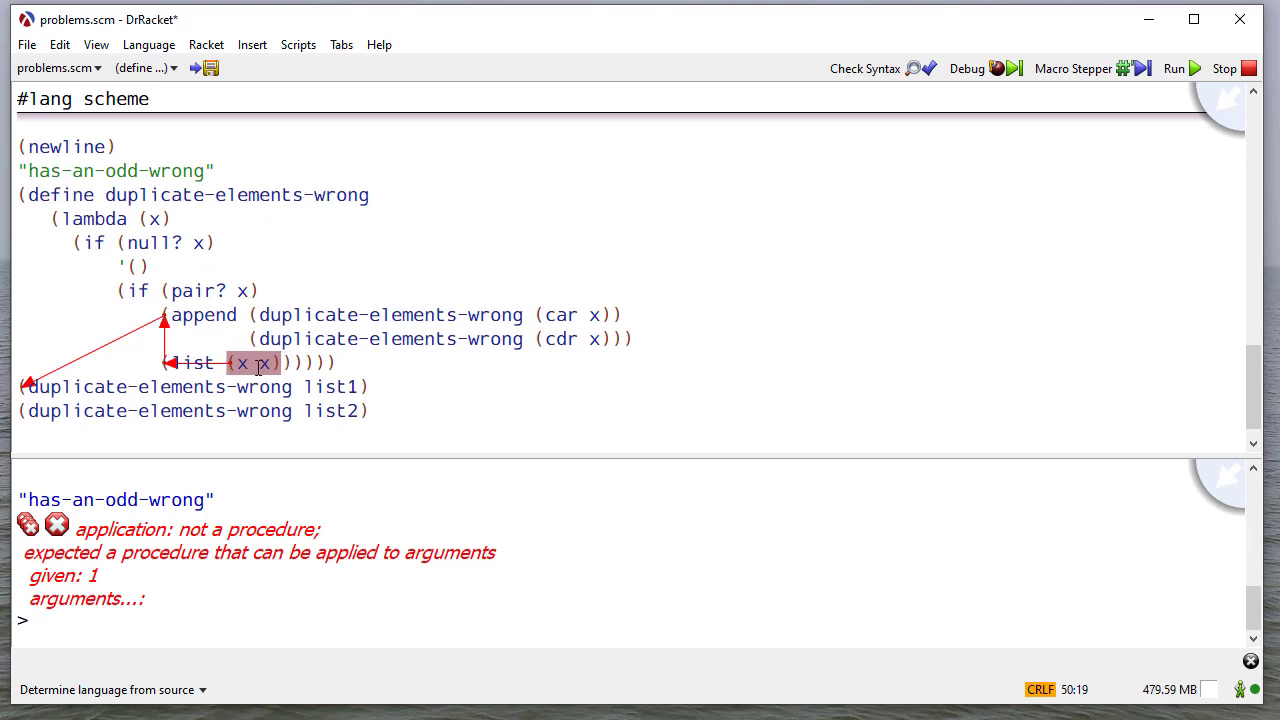
- Select the inner (x x) so it can be unwrapped into (list x x)
double_click(236, 194)
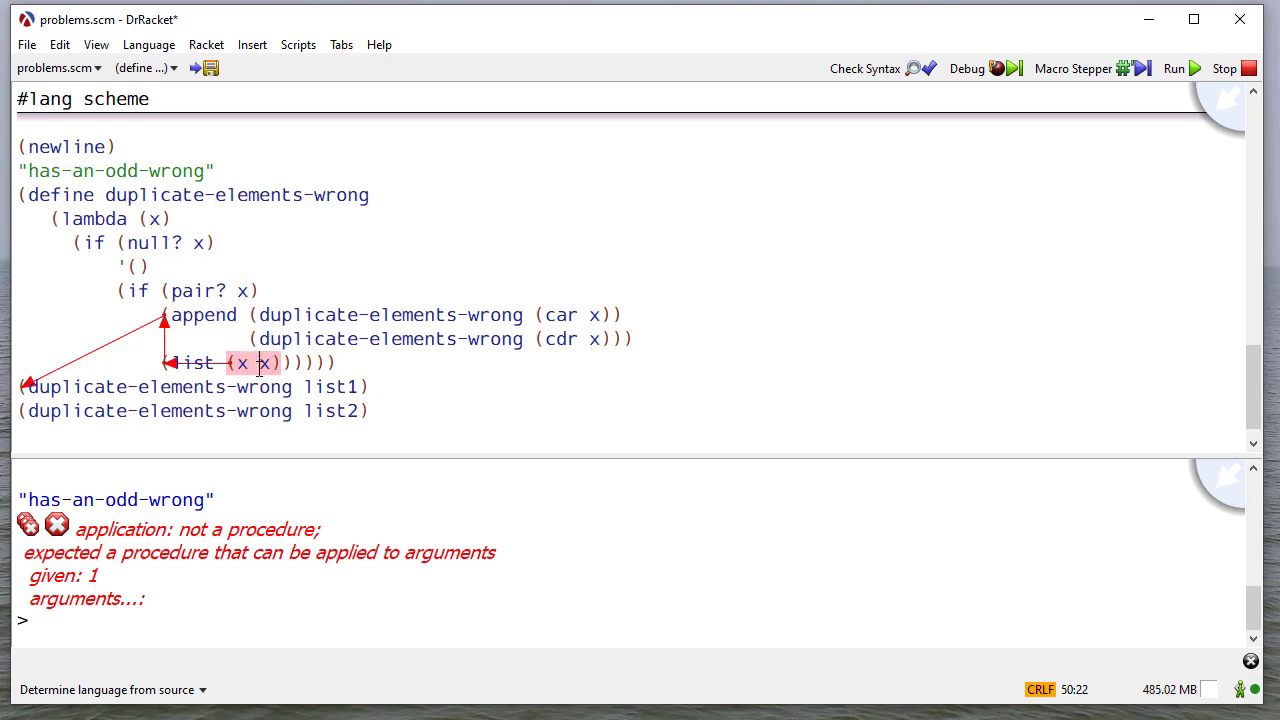
mouse_move(260, 552)
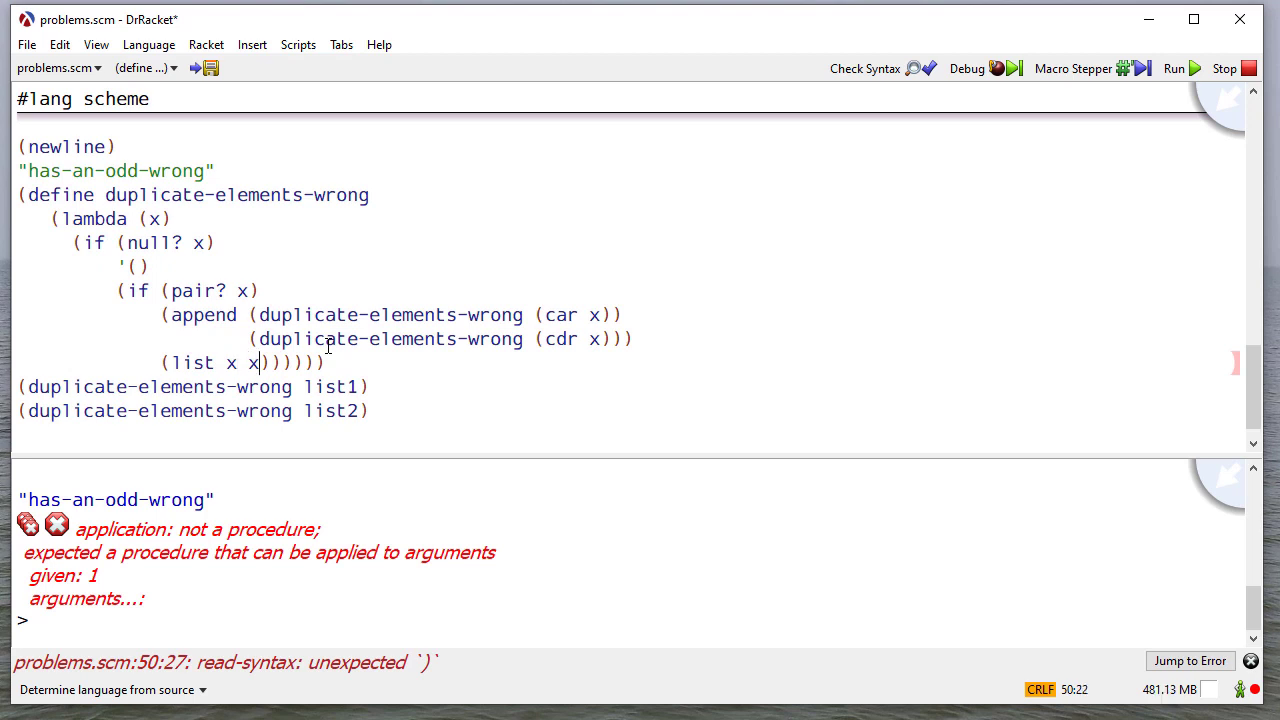
- Rerun the fixed duplicate-elements-wrong, printing each list with every element doubled
click(1172, 68)
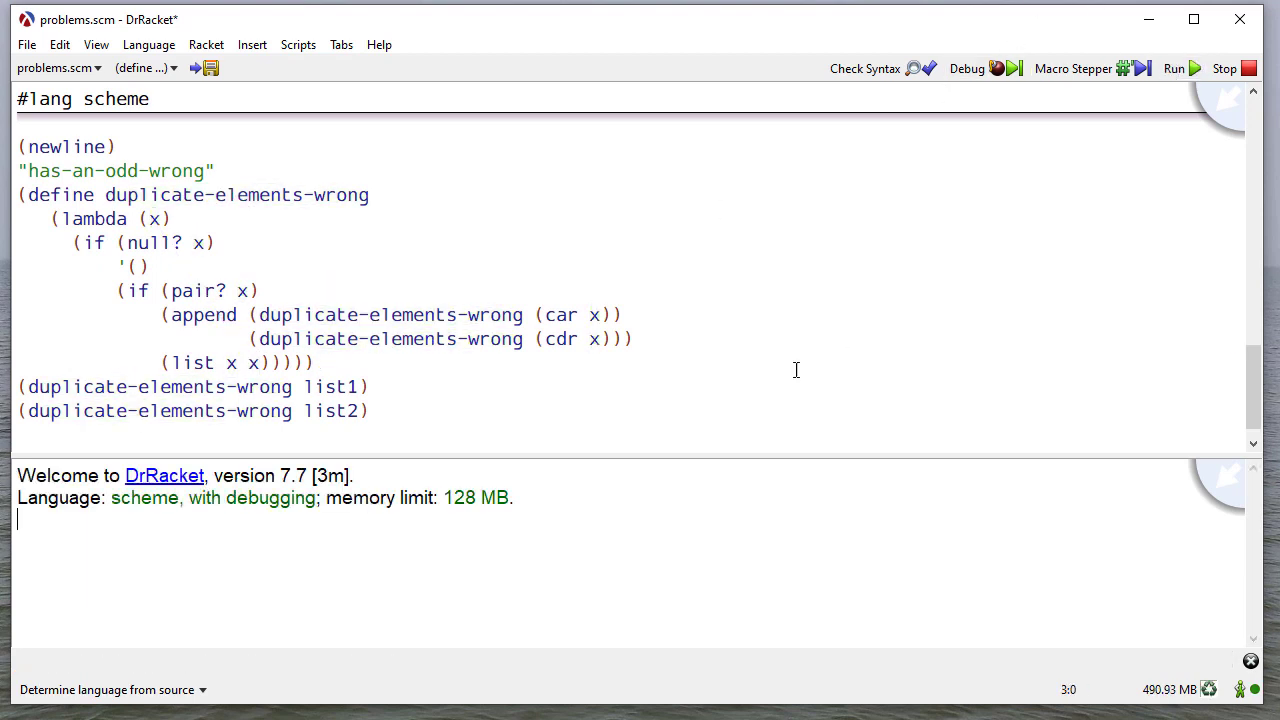
click(1172, 68)
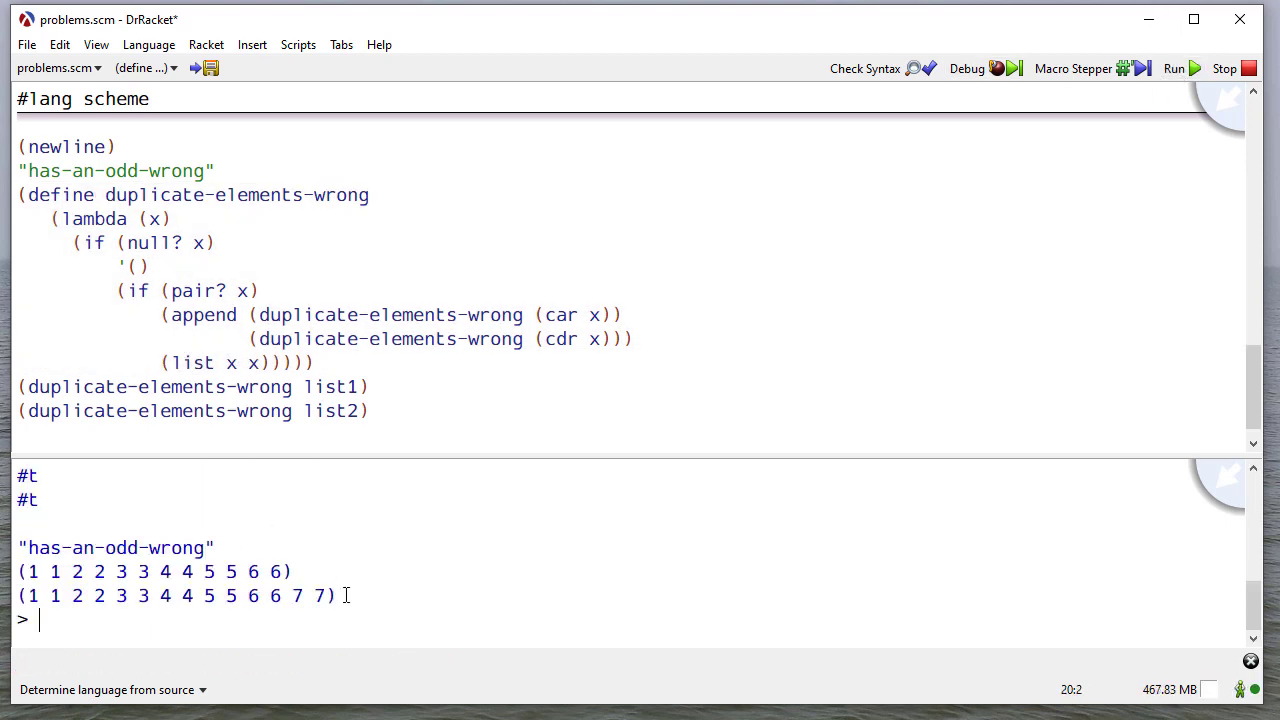
- Add a third call (duplicate-elements-wrong '(1 (2 3) (4 (5) 6))) at the file's end
double_click(330, 388)
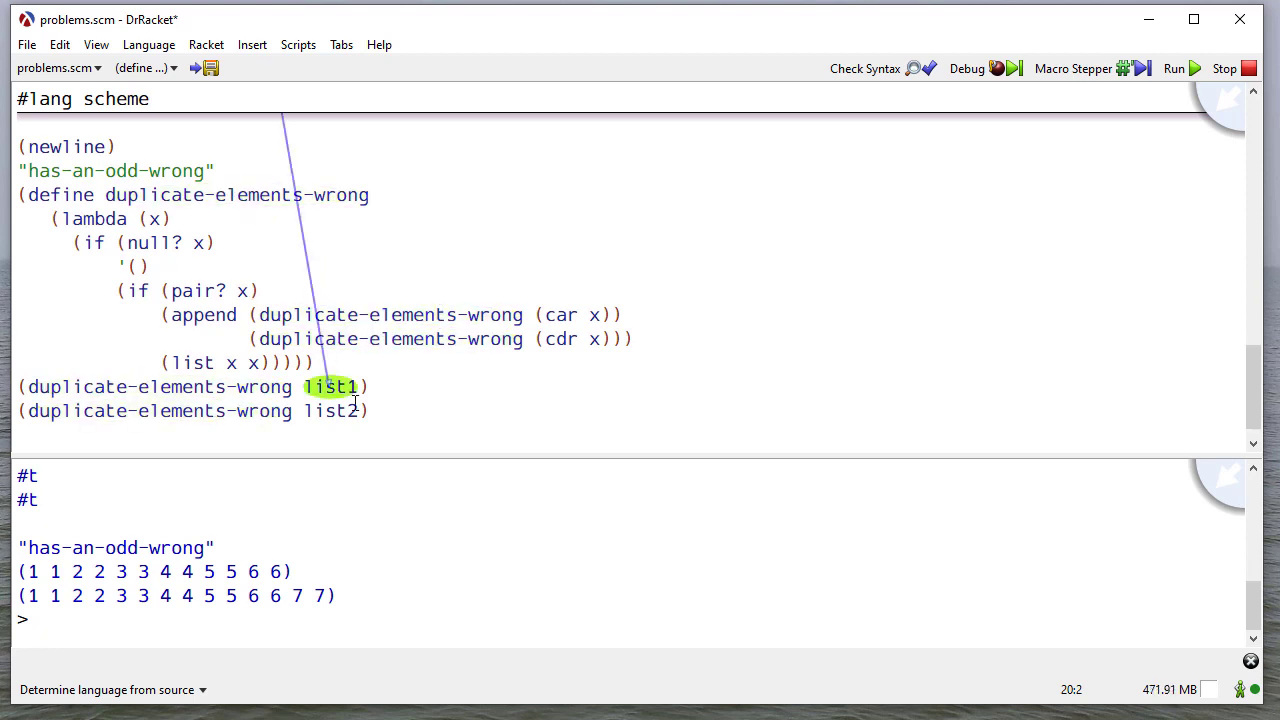
text(()
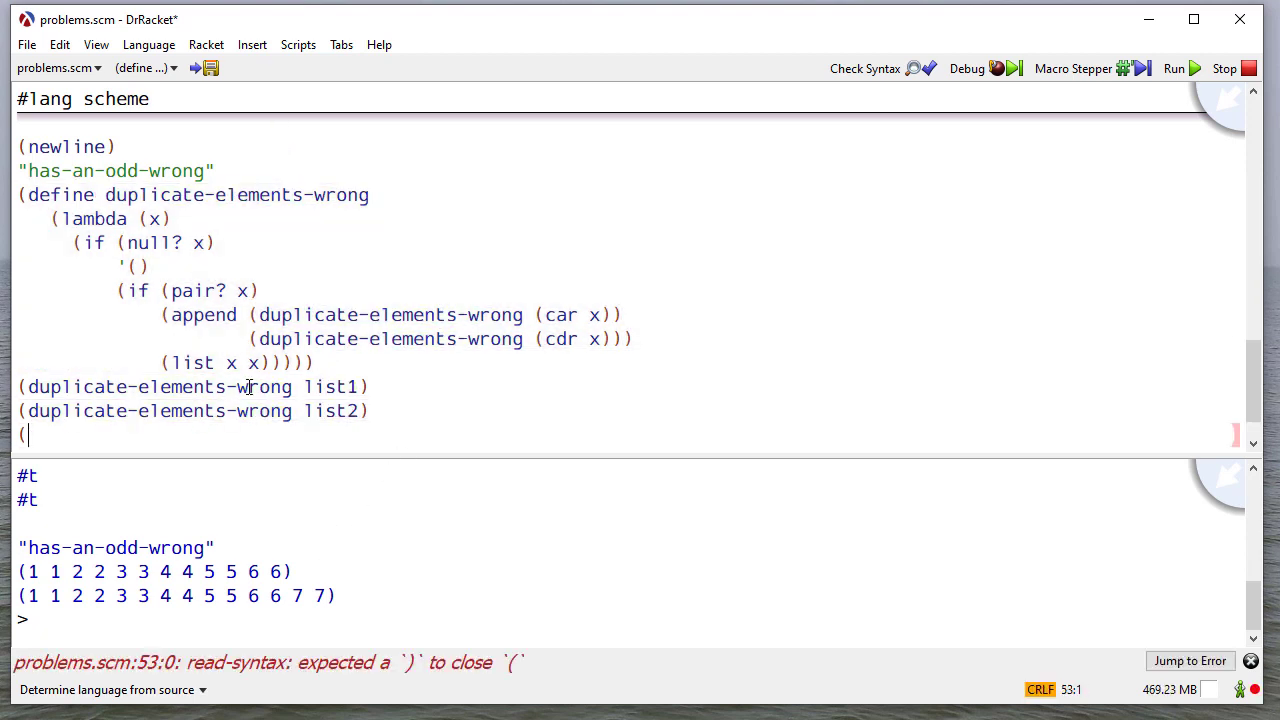
text(duplicate-elements-wrong '(1 (2 3))
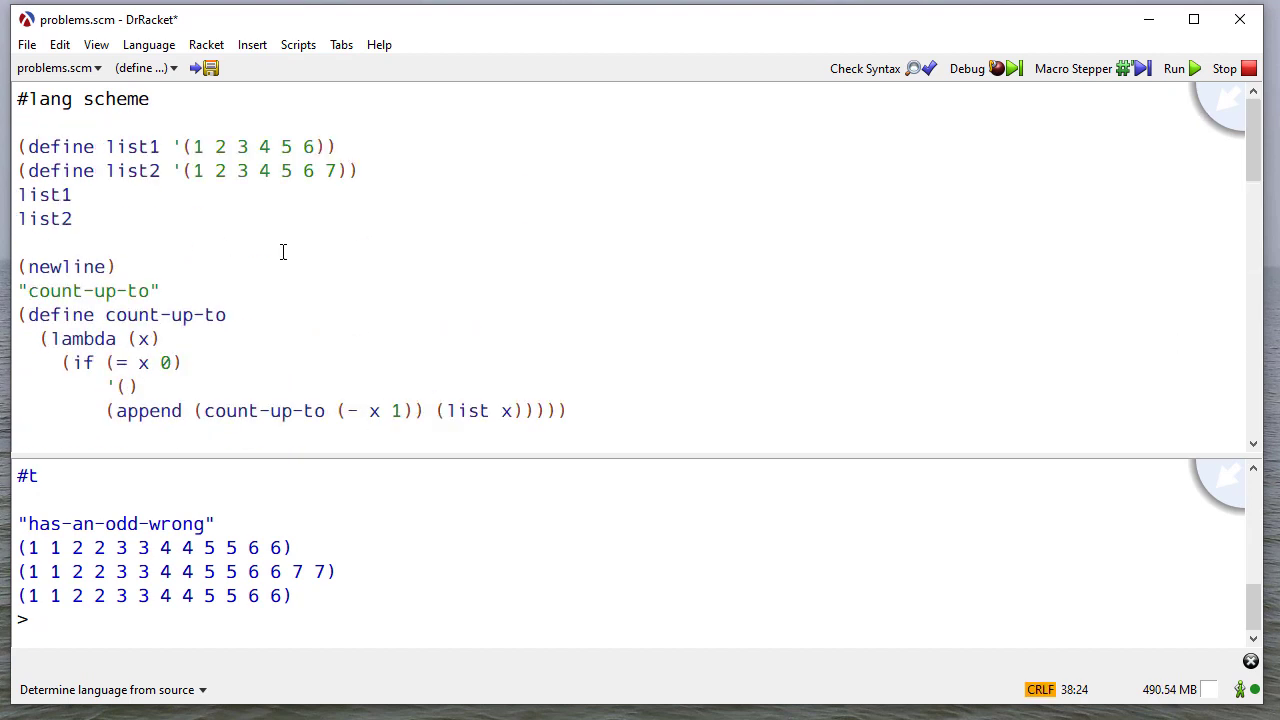
mouse_move(284, 252)
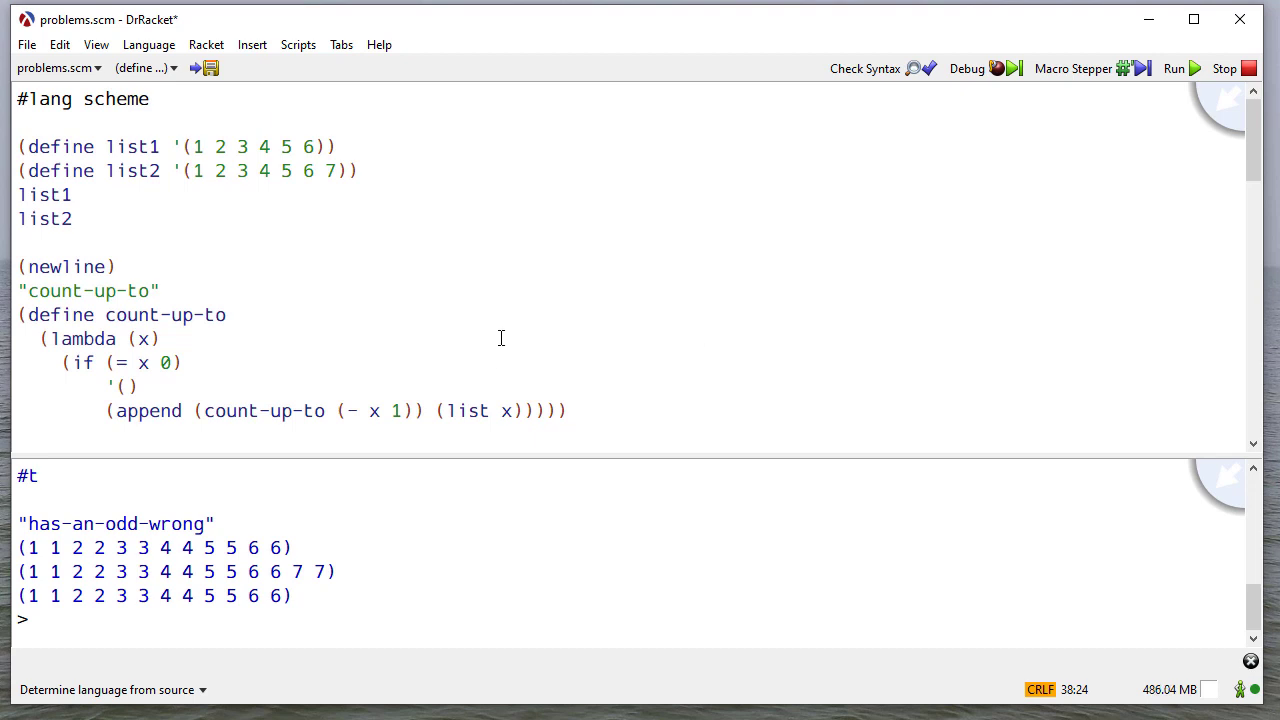
- Add commented wrong cons and append lines to count-up-to, noting cons makes a pair
click(16, 424)
text(; (cons (count-up-to (- x 1)) (list x))))))
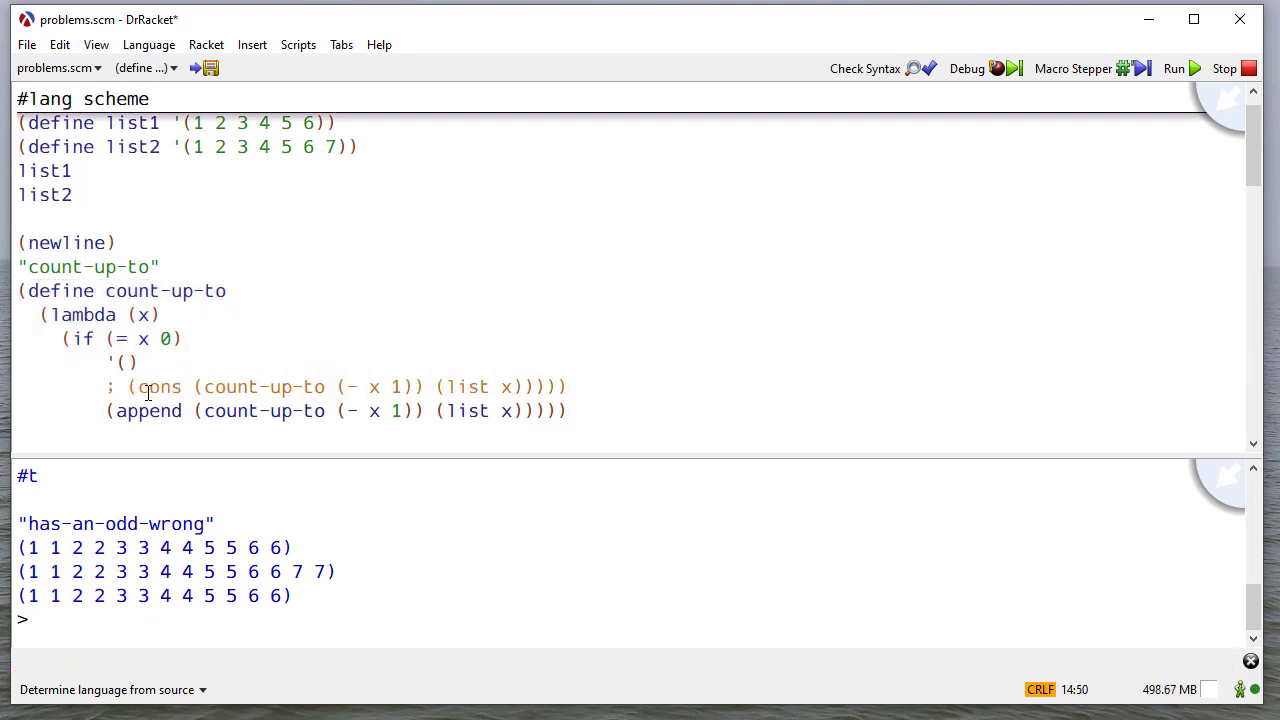
click(588, 388)
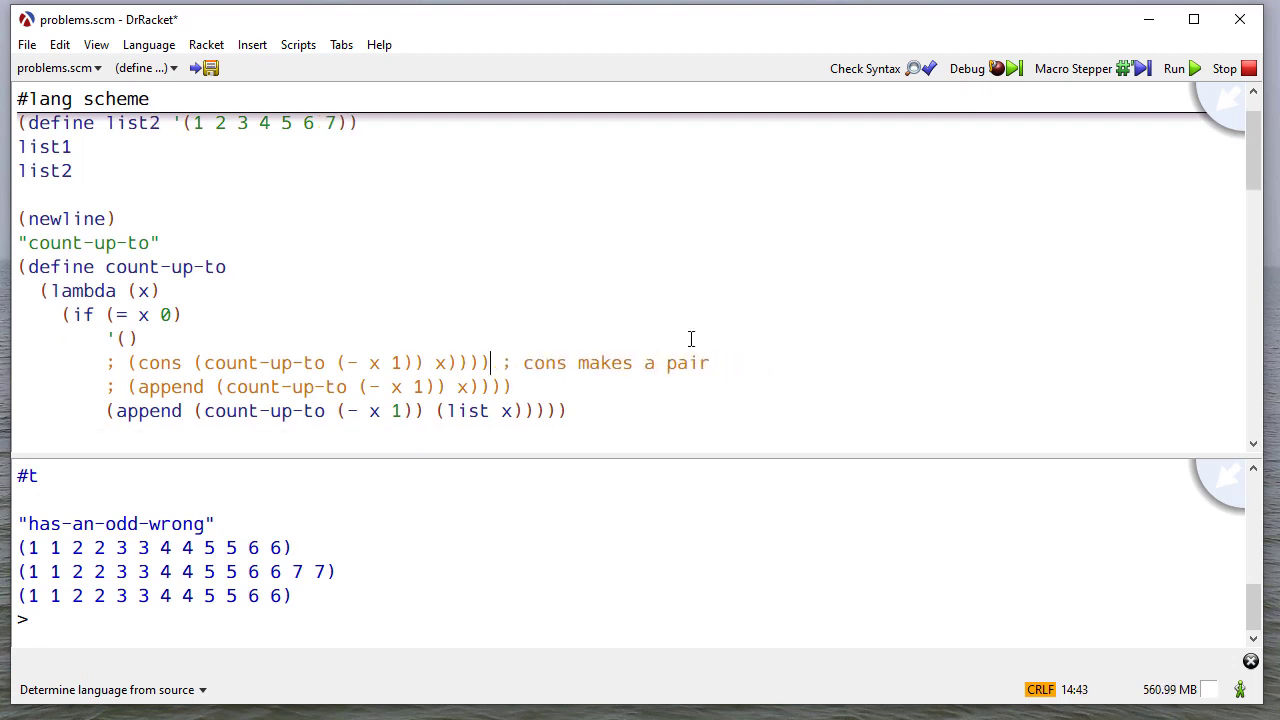
click(1172, 68)
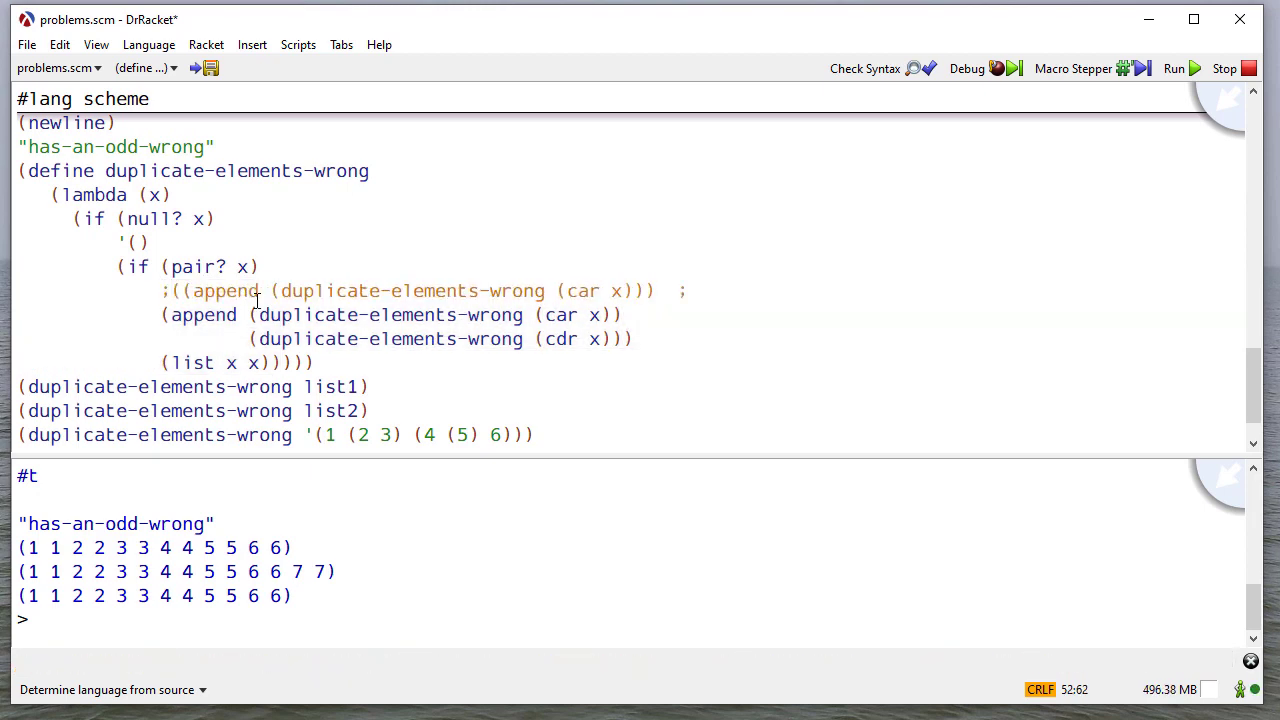
- Annotate duplicate-elements-wrong's commented lines: '; extra parenthesis' and '; tries to evaluate (x x)'
text(extra parenthesis)
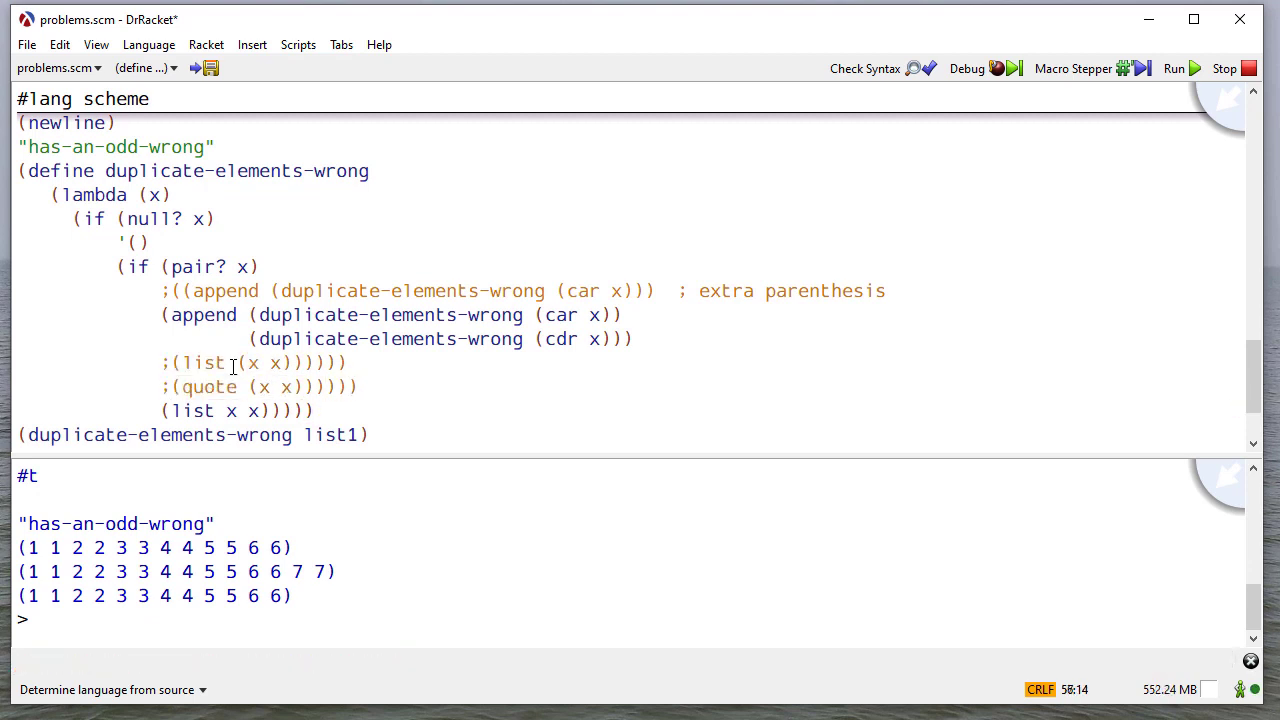
text(; tries to evaluate (x x))
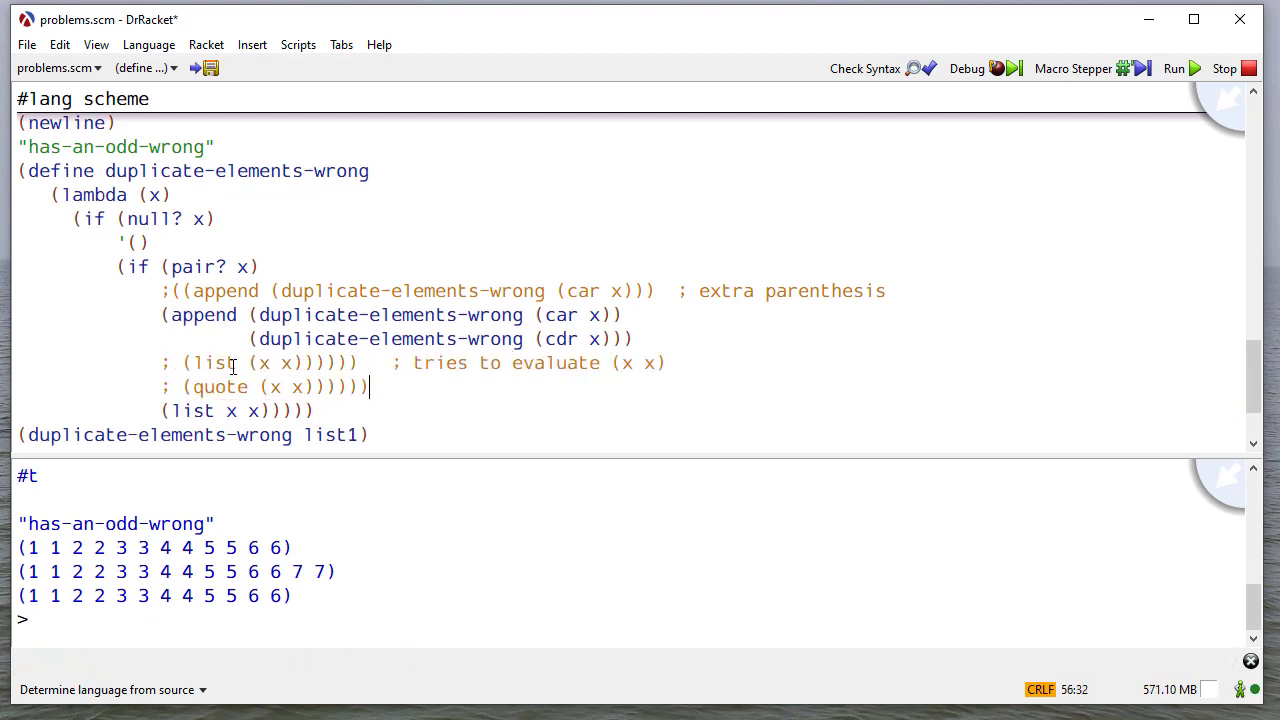